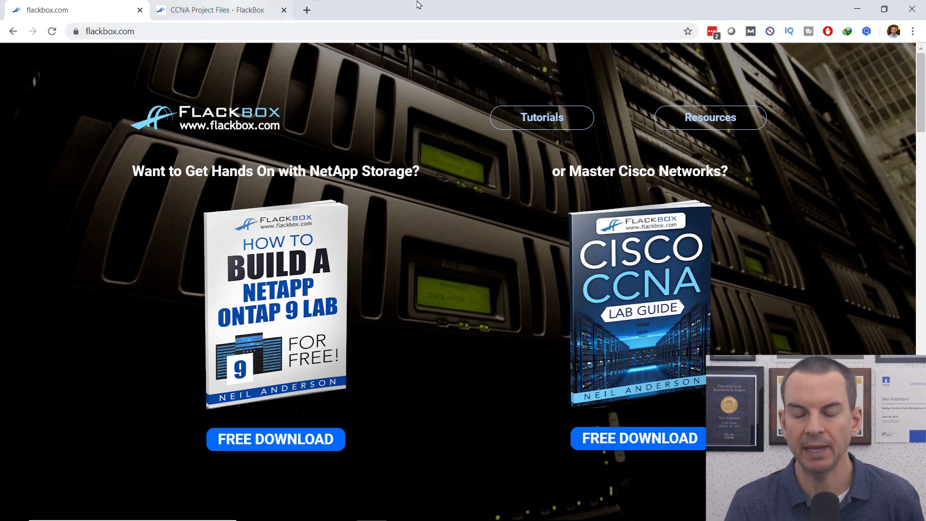
{"action": "mouse_move", "coordinate": [630, 284]}
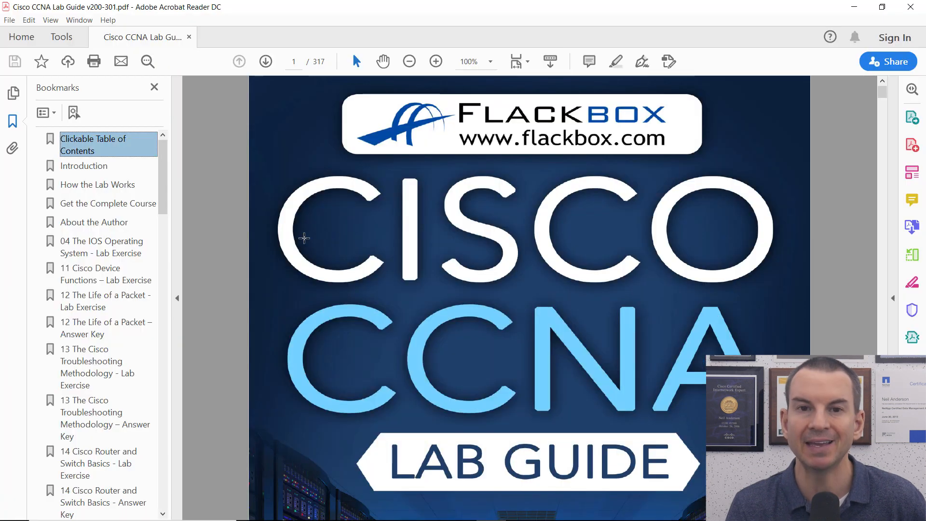
Jump to the 04 The IOS Operating System lab exercise and follow its zip download link.
{"action": "left_click", "coordinate": [101, 247]}
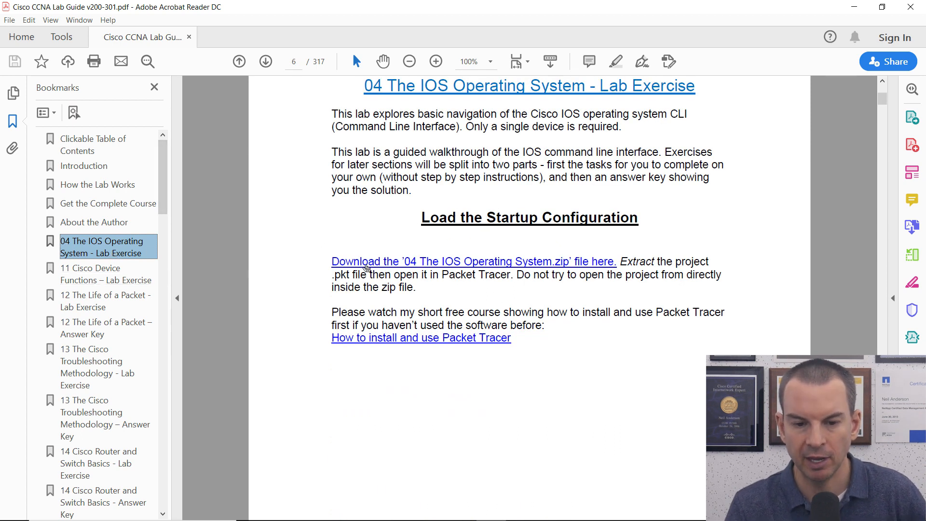
{"action": "mouse_move", "coordinate": [441, 269]}
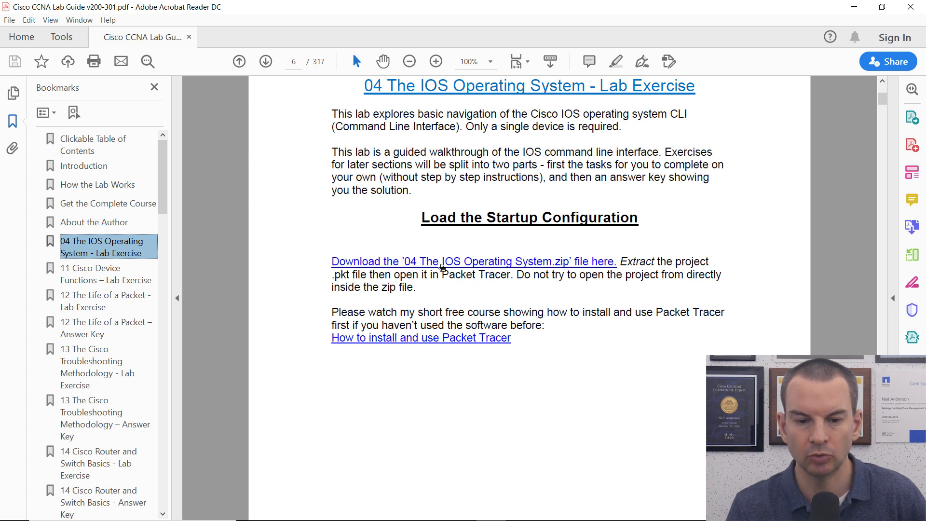
{"action": "mouse_move", "coordinate": [465, 265]}
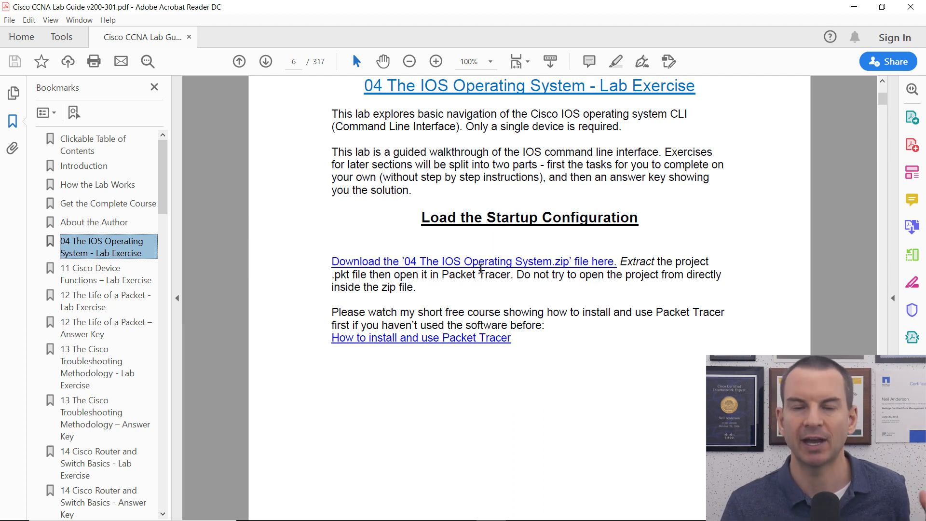
{"action": "left_click", "coordinate": [420, 338]}
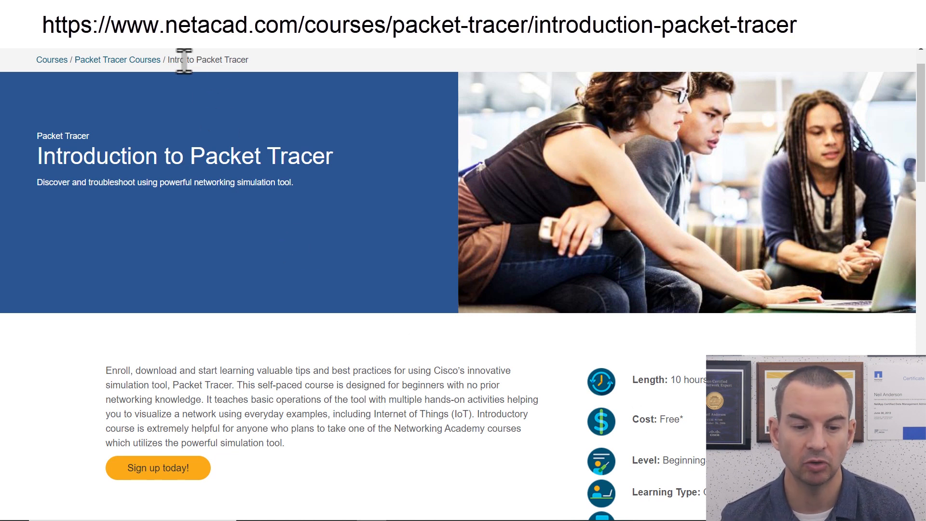
{"action": "left_click", "coordinate": [157, 468]}
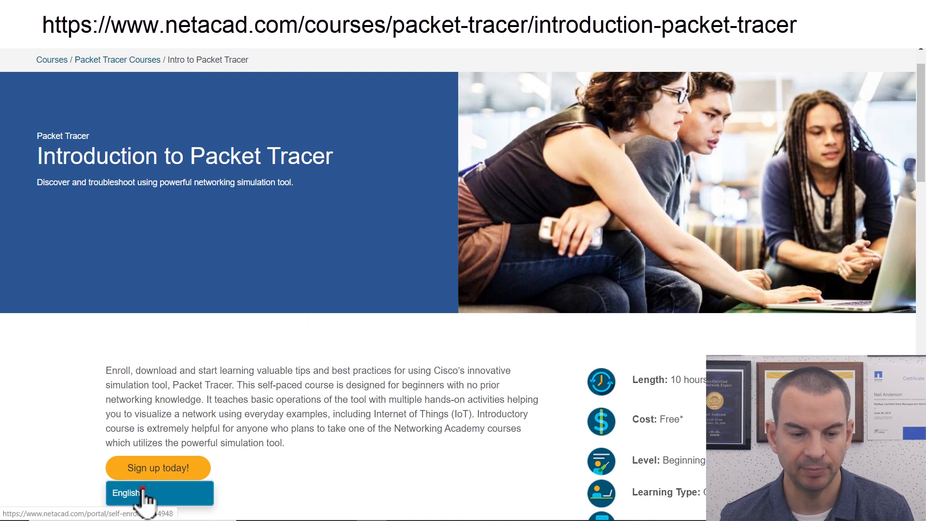
{"action": "left_click", "coordinate": [158, 468]}
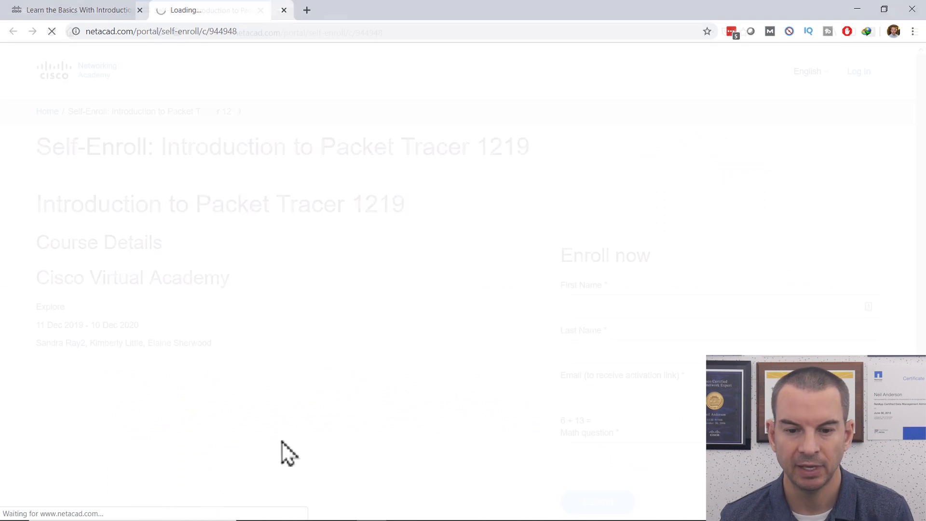
{"action": "left_click", "coordinate": [719, 306]}
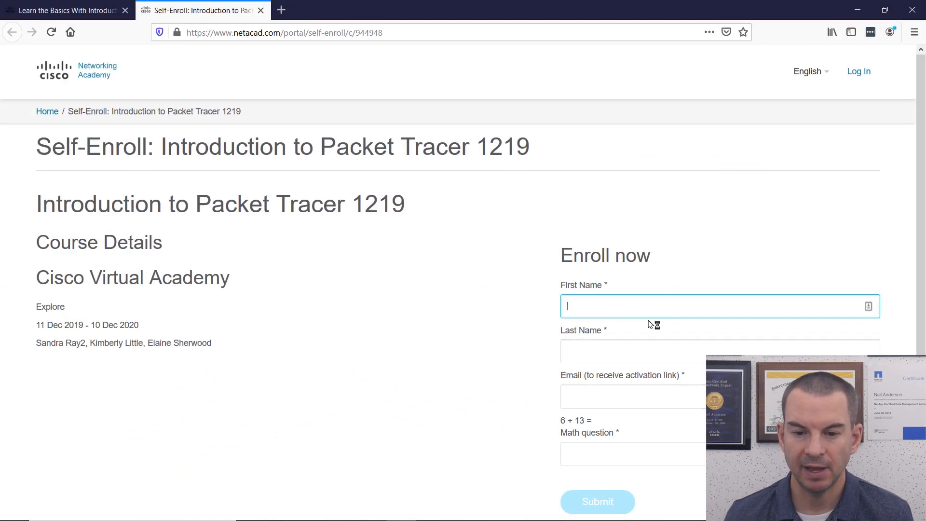
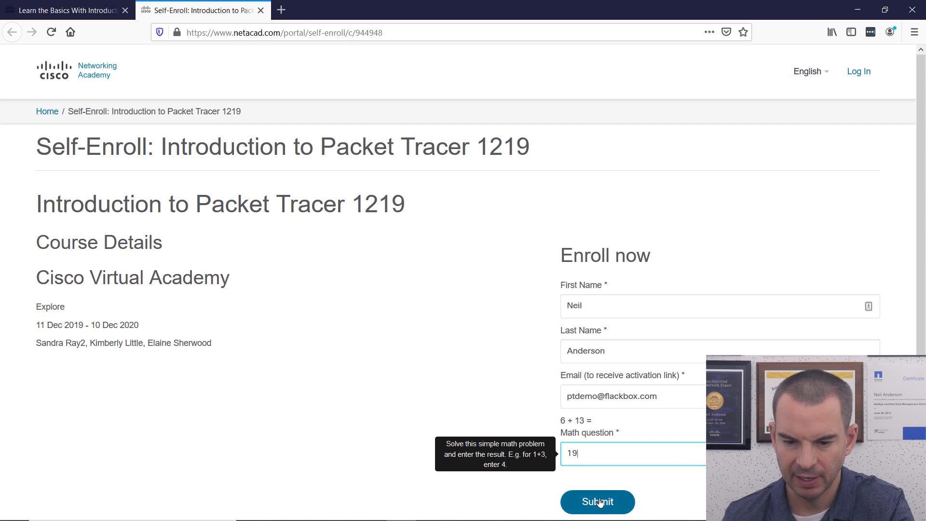
{"action": "left_click", "coordinate": [597, 501]}
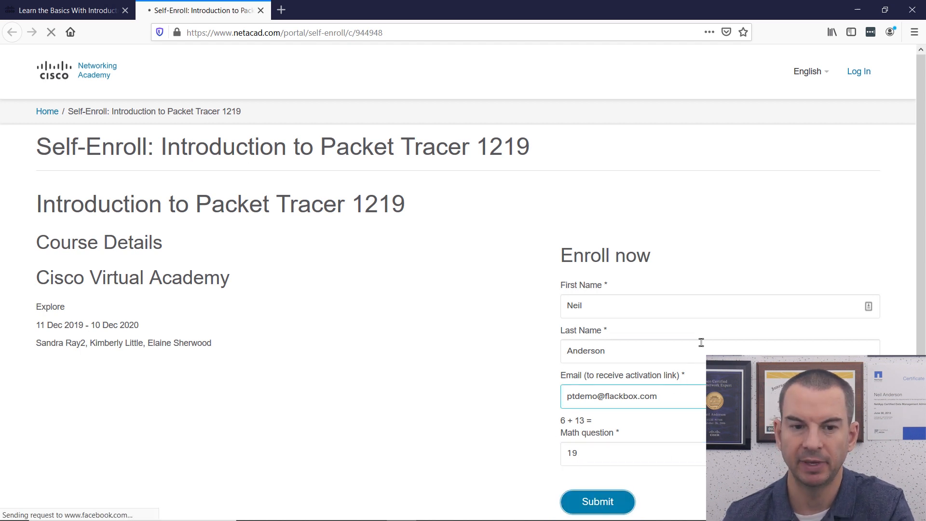
{"action": "left_click", "coordinate": [597, 502]}
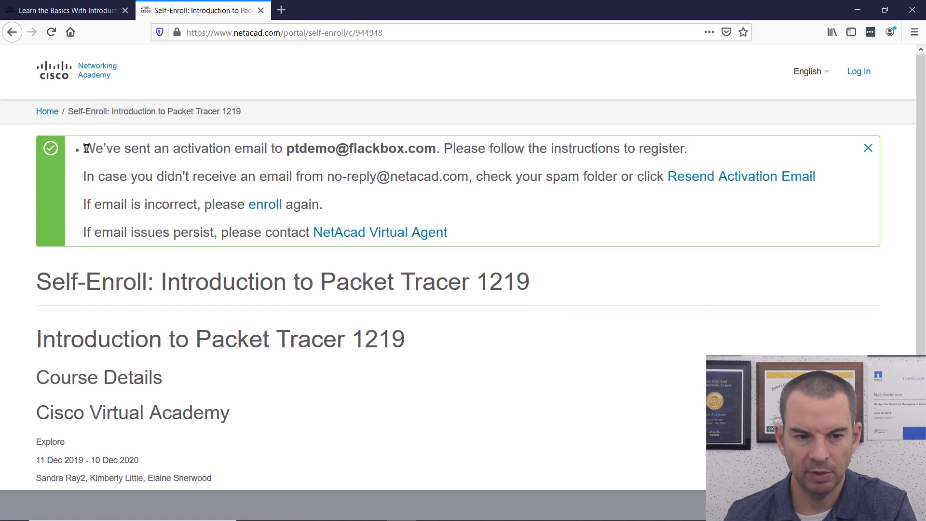
{"action": "left_click_drag", "start_coordinate": [84, 148], "coordinate": [382, 148]}
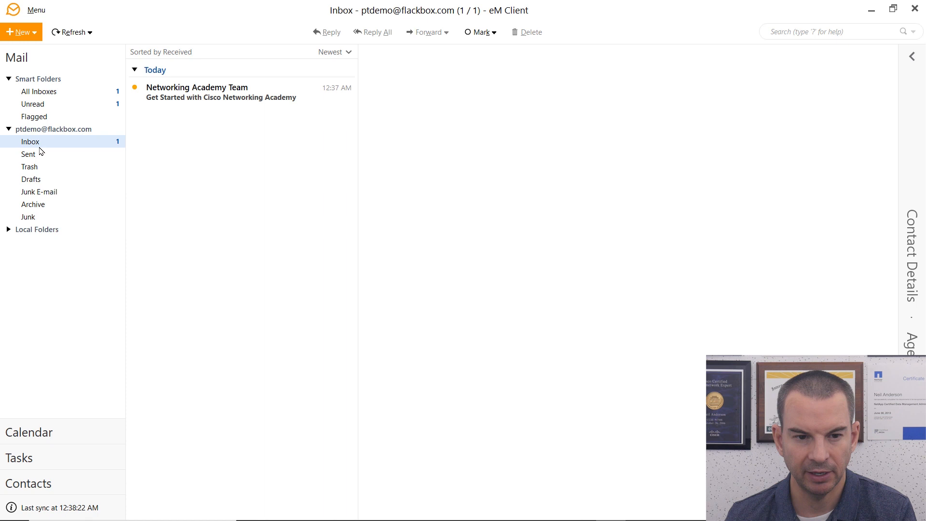
Open the Networking Academy Team welcome email and follow its 'Activate account' link.
{"action": "left_click", "coordinate": [222, 92]}
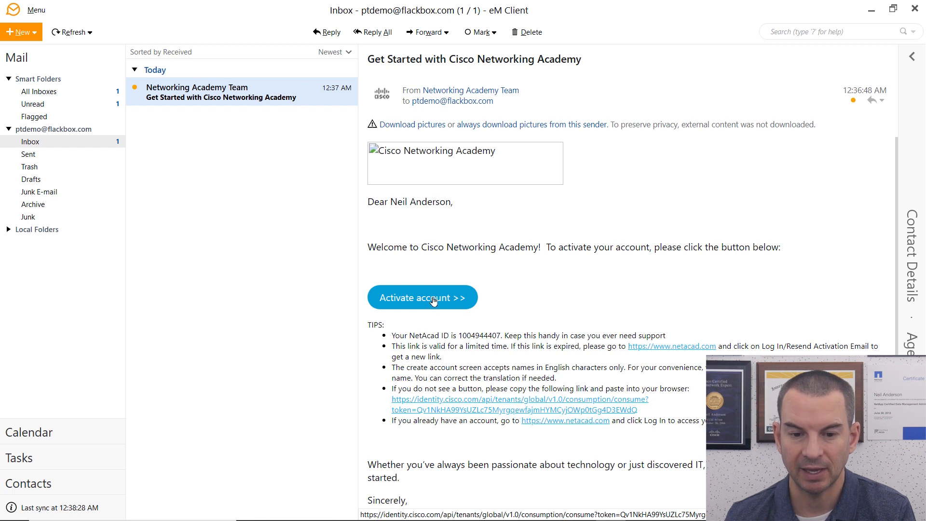
{"action": "left_click", "coordinate": [421, 297]}
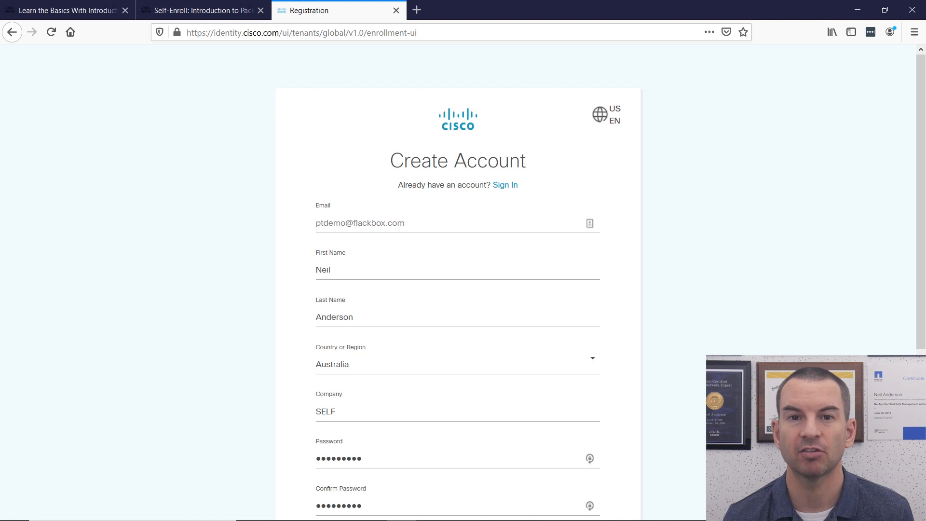
{"action": "mouse_move", "coordinate": [739, 313]}
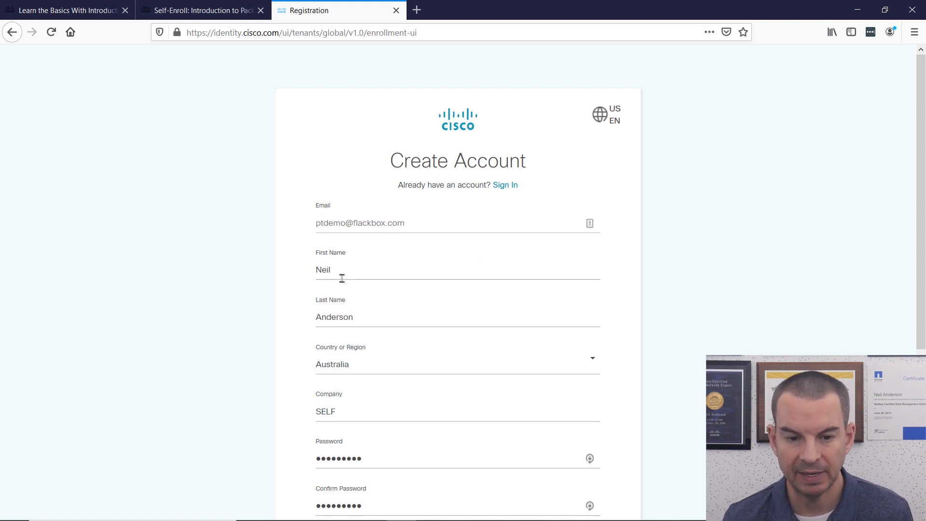
Register the new Cisco account and sign in with its email and password.
{"action": "scroll", "scroll_direction": "down", "scroll_amount": 3}
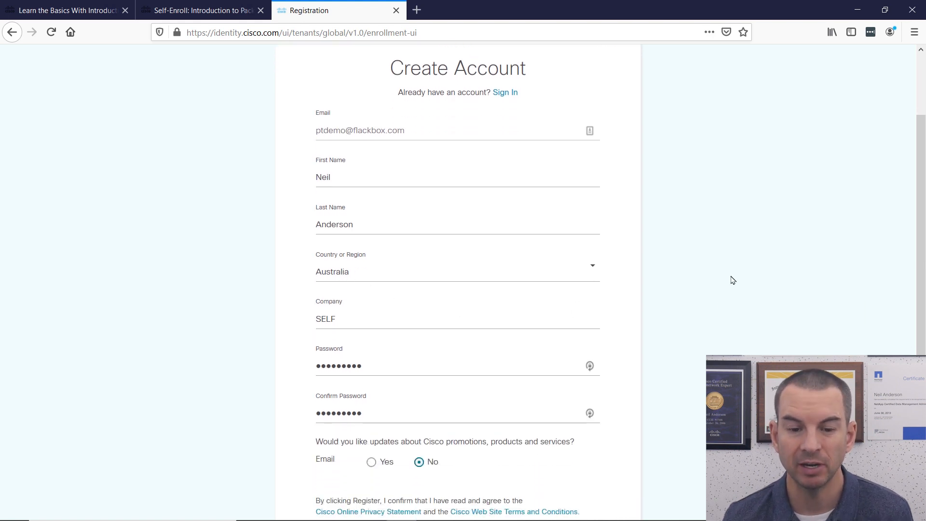
{"action": "scroll", "scroll_direction": "down", "scroll_amount": 3}
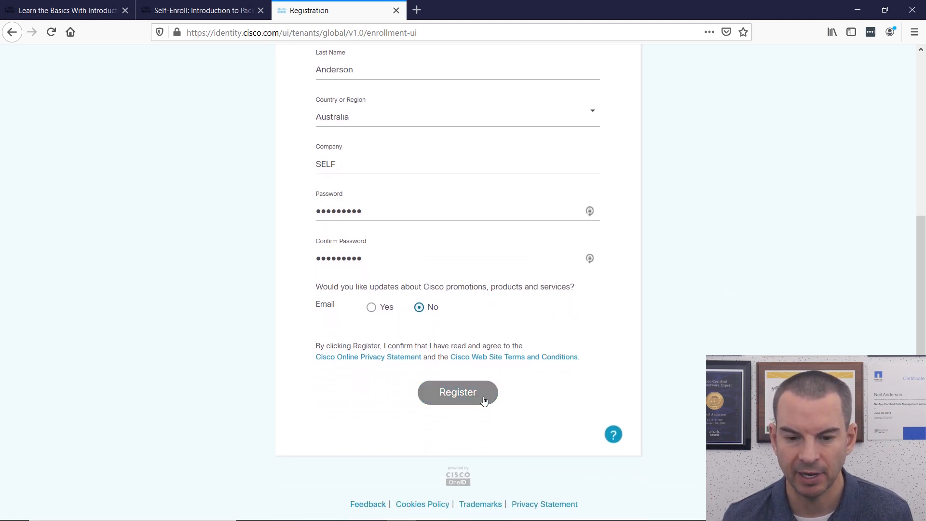
{"action": "left_click", "coordinate": [457, 392]}
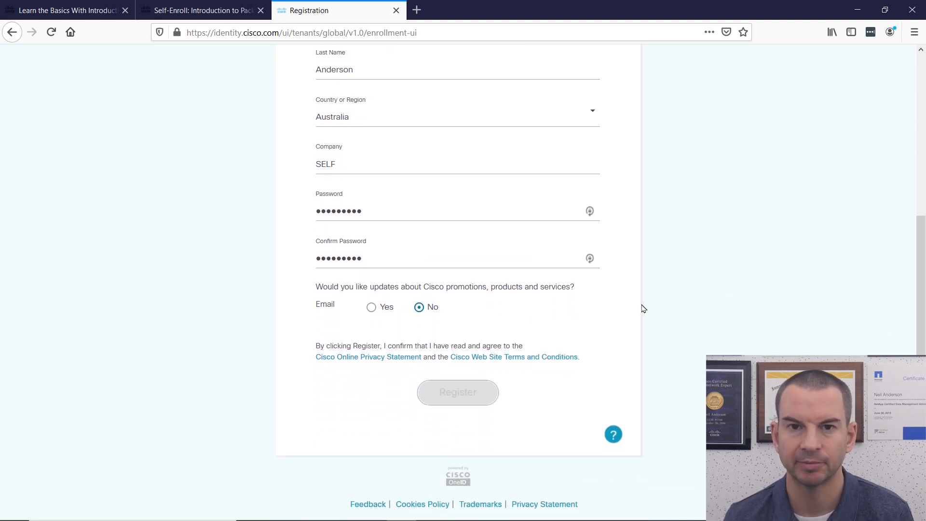
{"action": "left_click", "coordinate": [457, 392]}
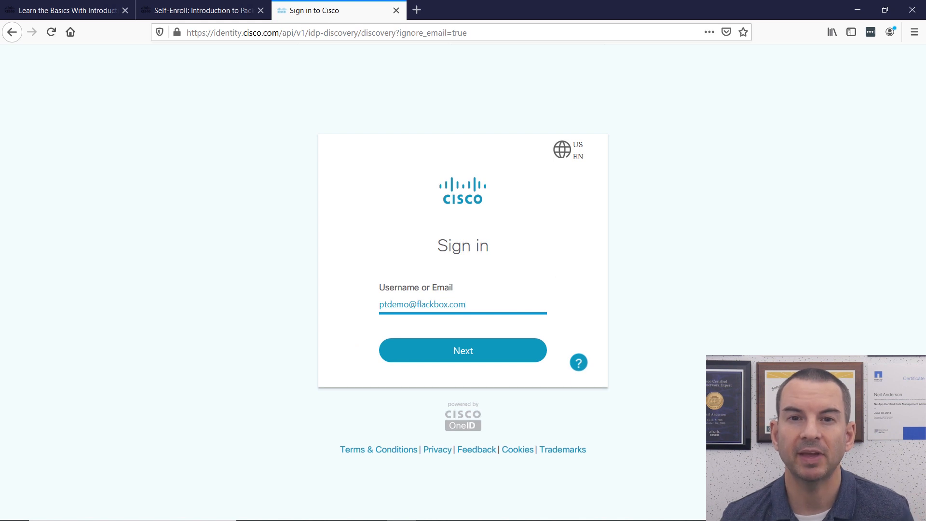
{"action": "mouse_move", "coordinate": [595, 363]}
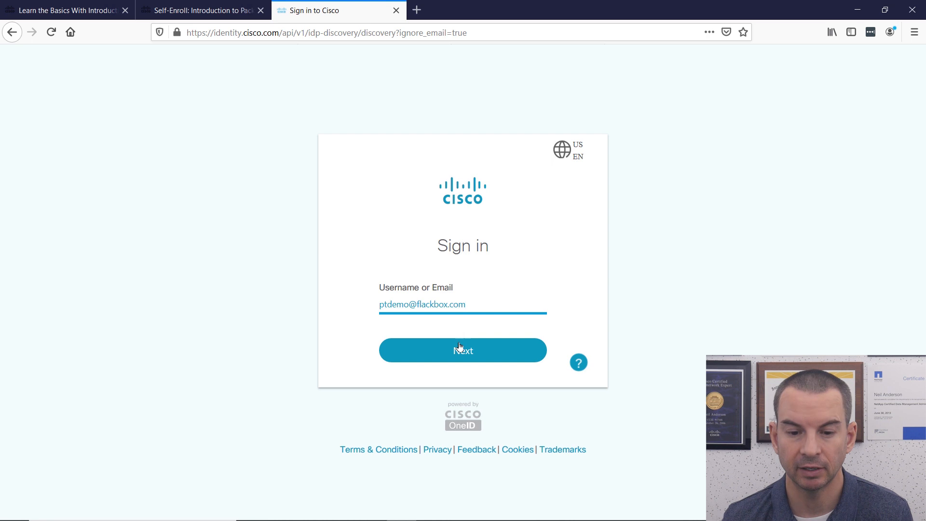
{"action": "left_click", "coordinate": [463, 350]}
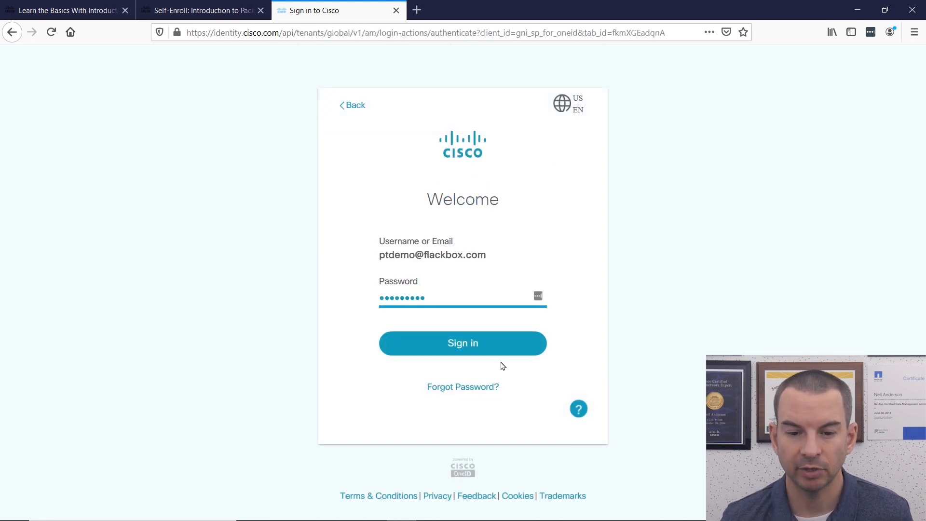
{"action": "left_click", "coordinate": [463, 343]}
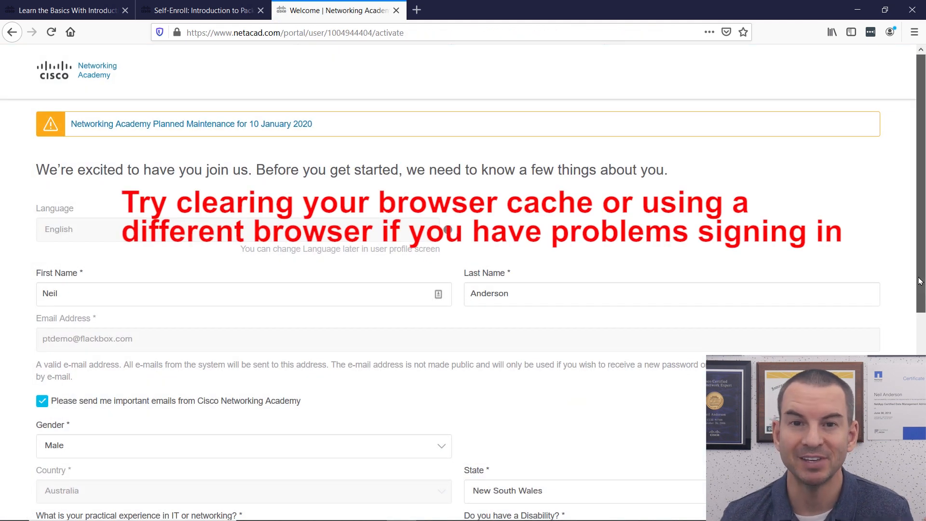
Create the Networking Academy profile and enroll in Introduction to Packet Tracer 1219.
{"action": "scroll", "scroll_direction": "down", "scroll_amount": 3}
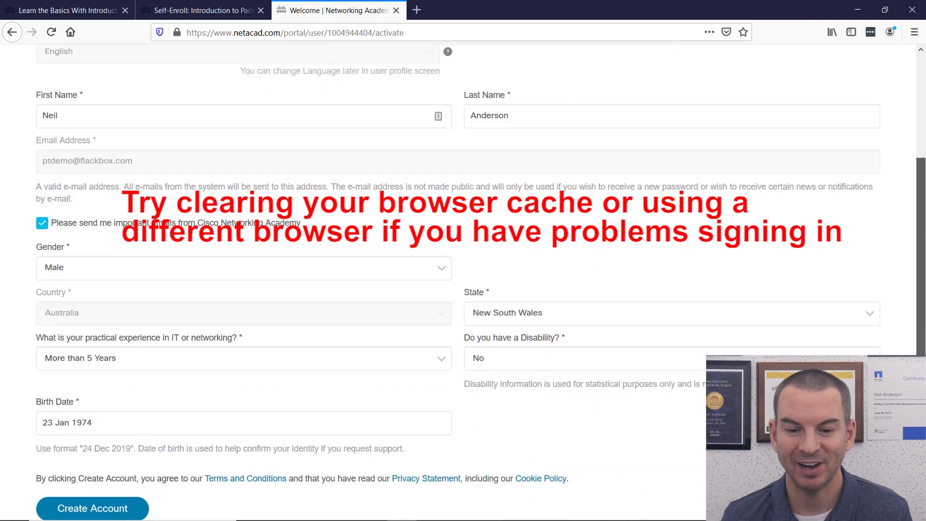
{"action": "scroll", "scroll_direction": "down", "scroll_amount": 3}
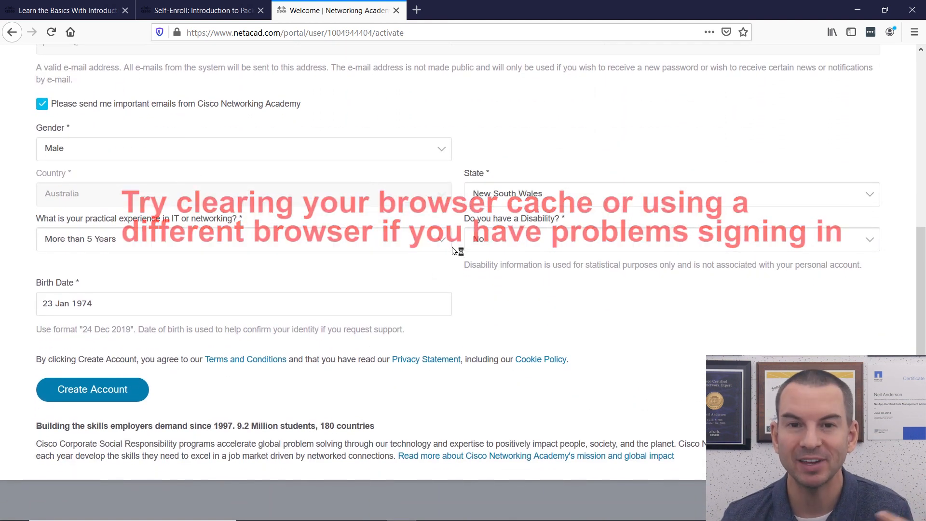
{"action": "left_click", "coordinate": [92, 389]}
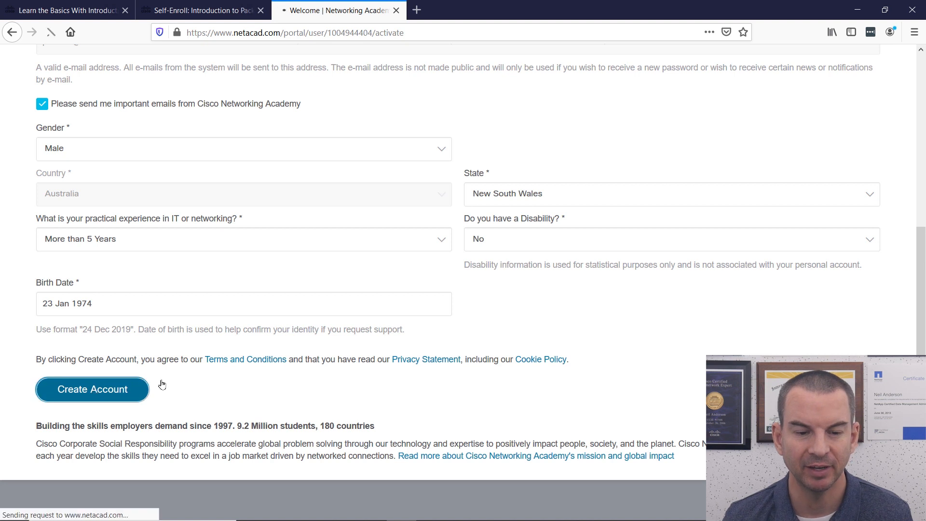
{"action": "left_click", "coordinate": [92, 389]}
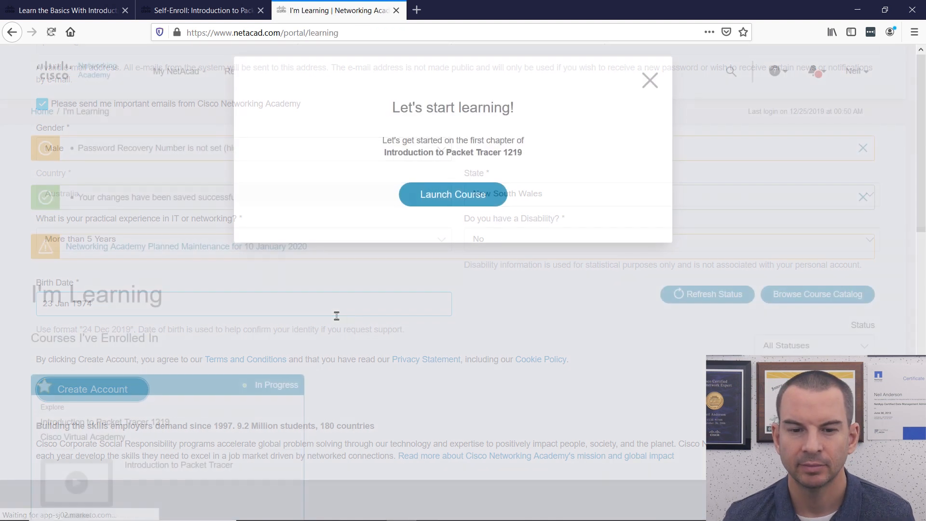
{"action": "left_click", "coordinate": [453, 194]}
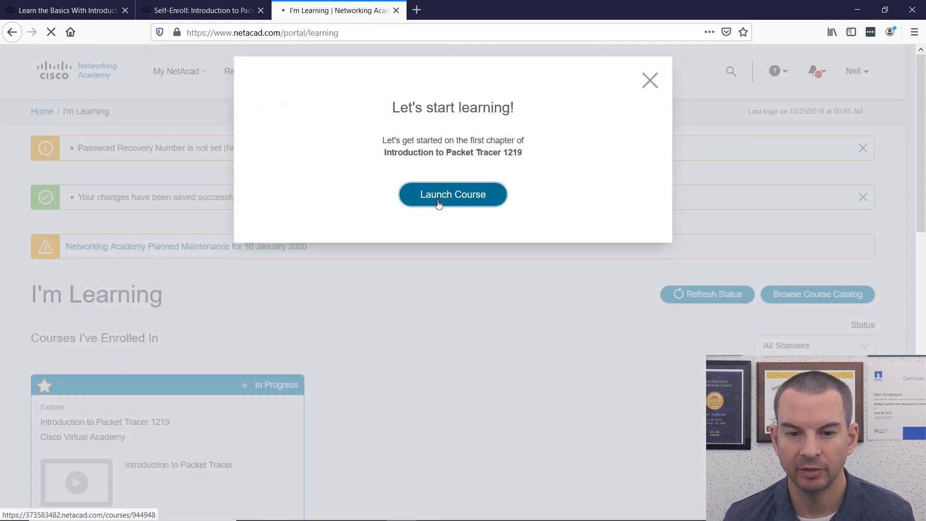
{"action": "left_click", "coordinate": [452, 194]}
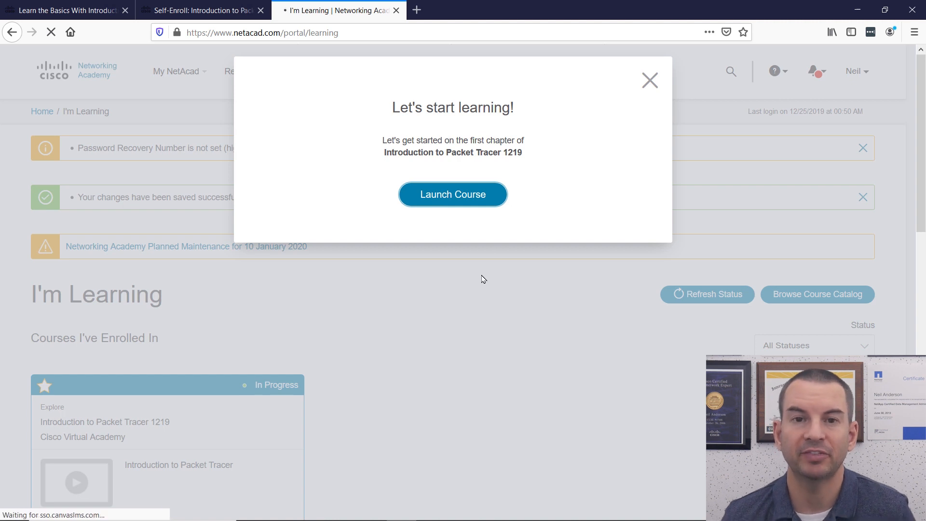
Launch the course, return to I'm Learning, and scroll to Resources > Download Packet Tracer downloads.
{"action": "left_click", "coordinate": [452, 195]}
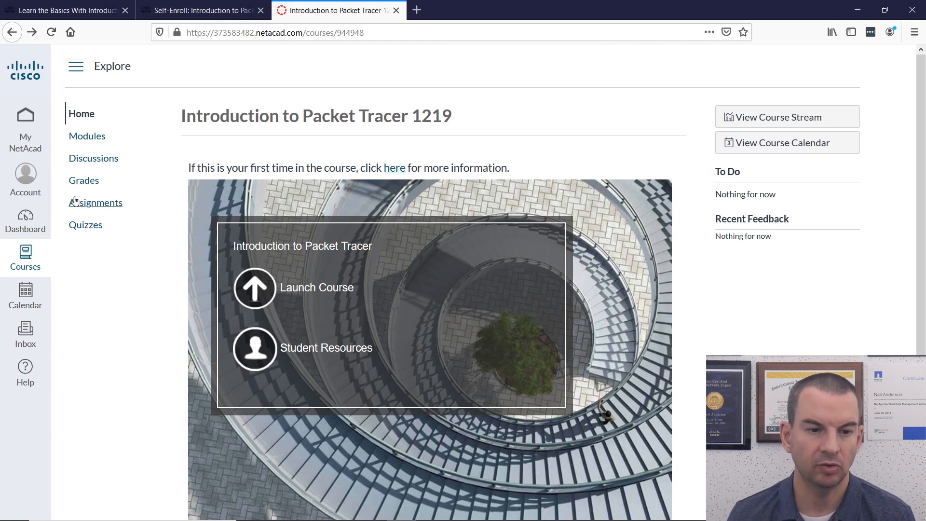
{"action": "left_click", "coordinate": [24, 119]}
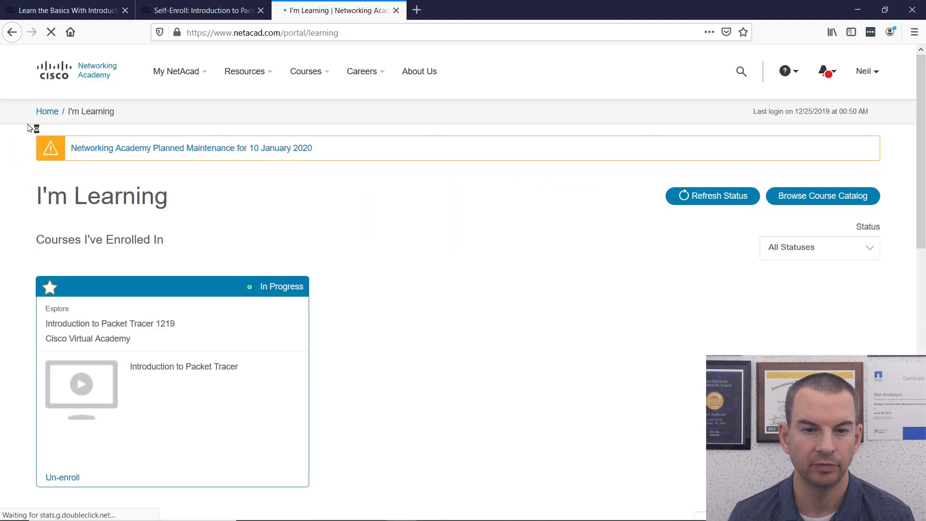
{"action": "left_click", "coordinate": [244, 71]}
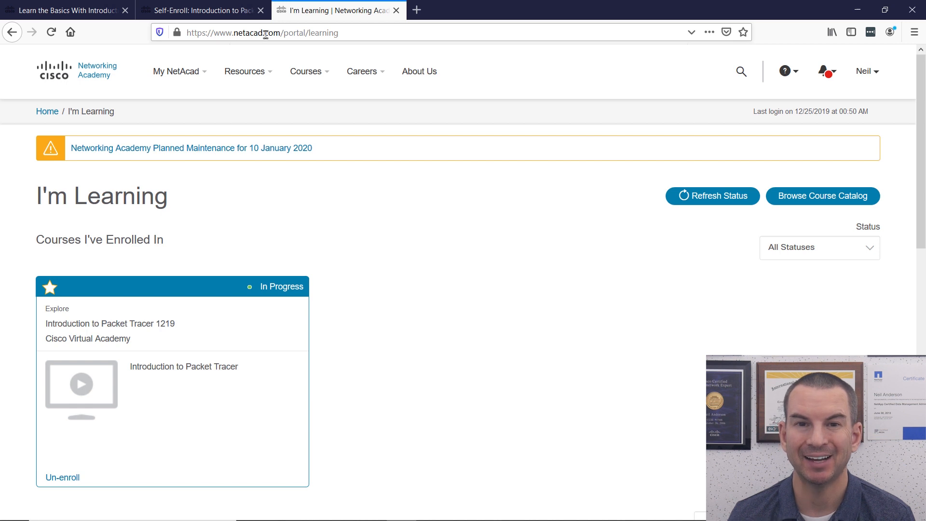
{"action": "mouse_move", "coordinate": [278, 60]}
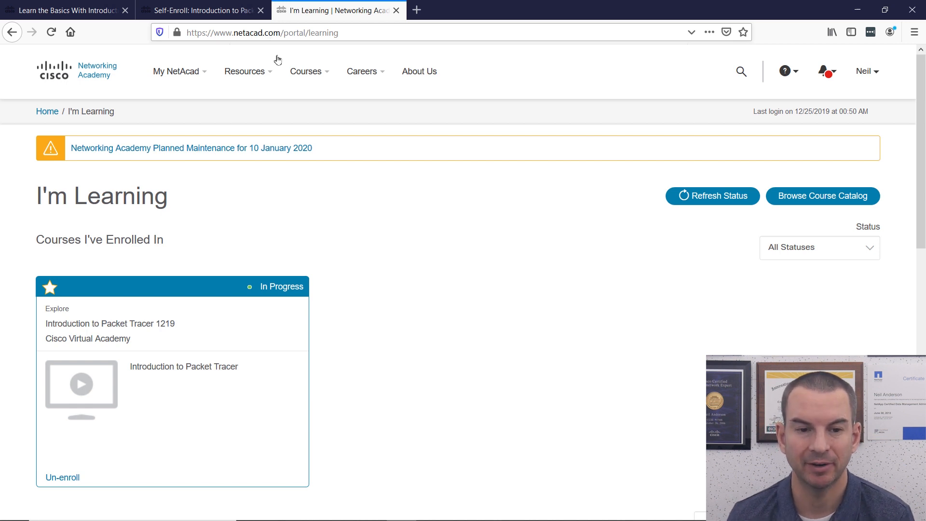
{"action": "left_click", "coordinate": [244, 71]}
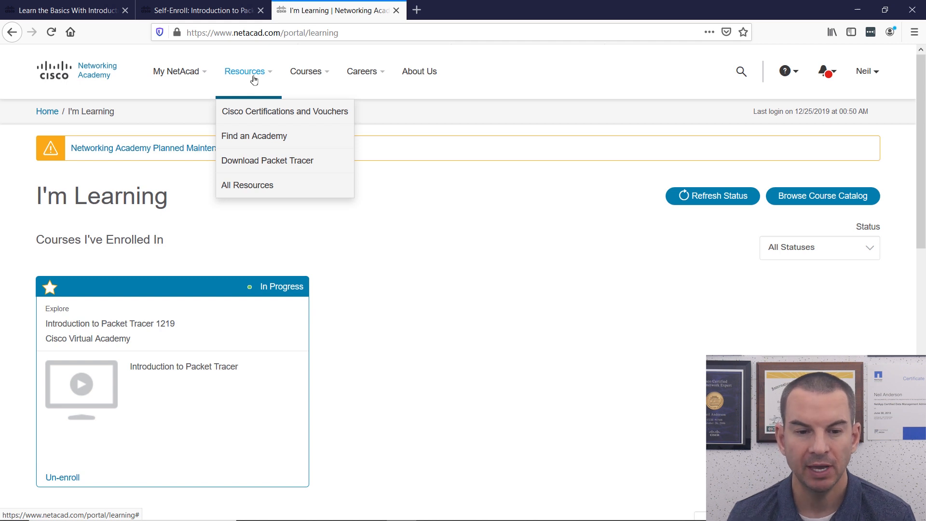
{"action": "left_click", "coordinate": [267, 160]}
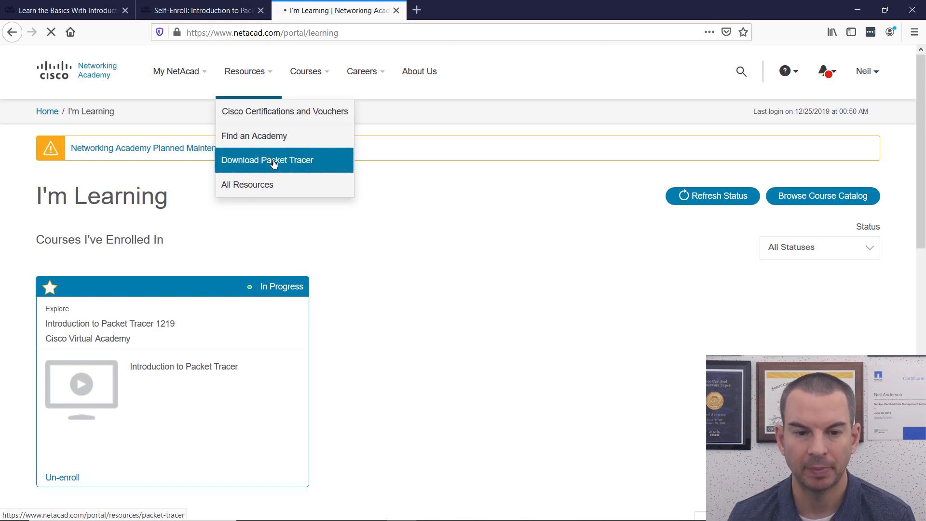
{"action": "left_click", "coordinate": [267, 160]}
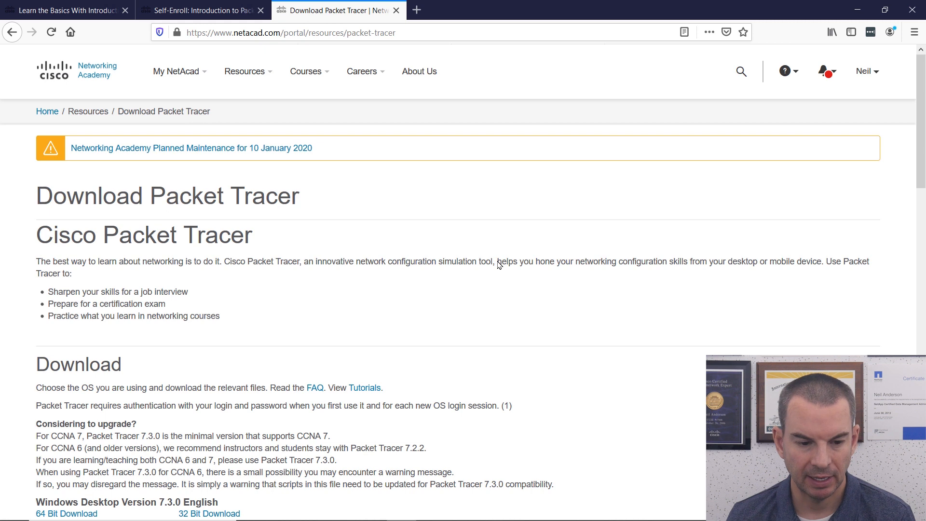
{"action": "scroll", "scroll_direction": "down", "scroll_amount": 3}
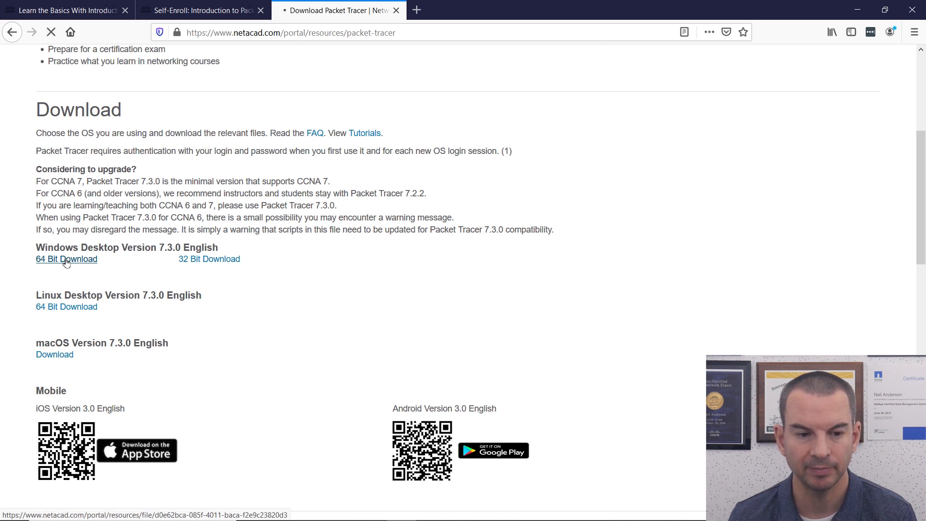
Download the 64-bit Windows Packet Tracer 7.3.0 installer with IDM and open its folder.
{"action": "left_click", "coordinate": [66, 259]}
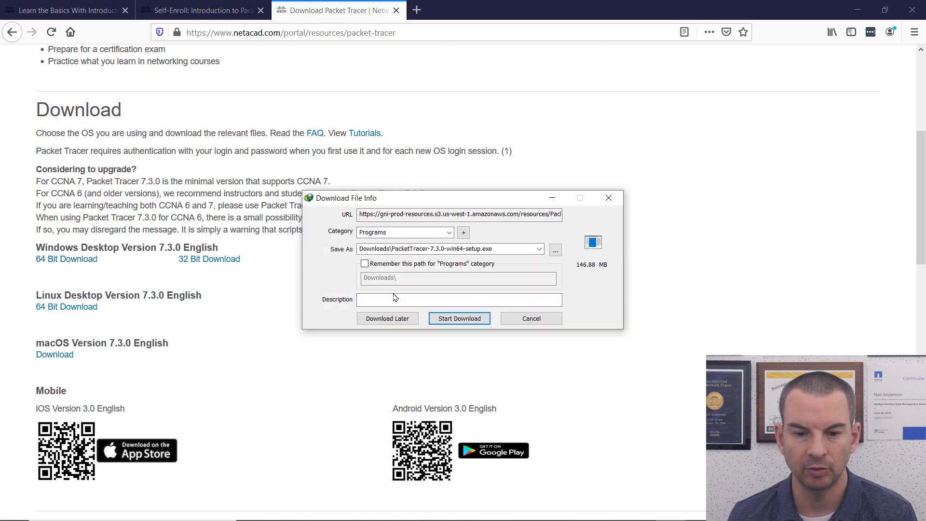
{"action": "left_click", "coordinate": [459, 318]}
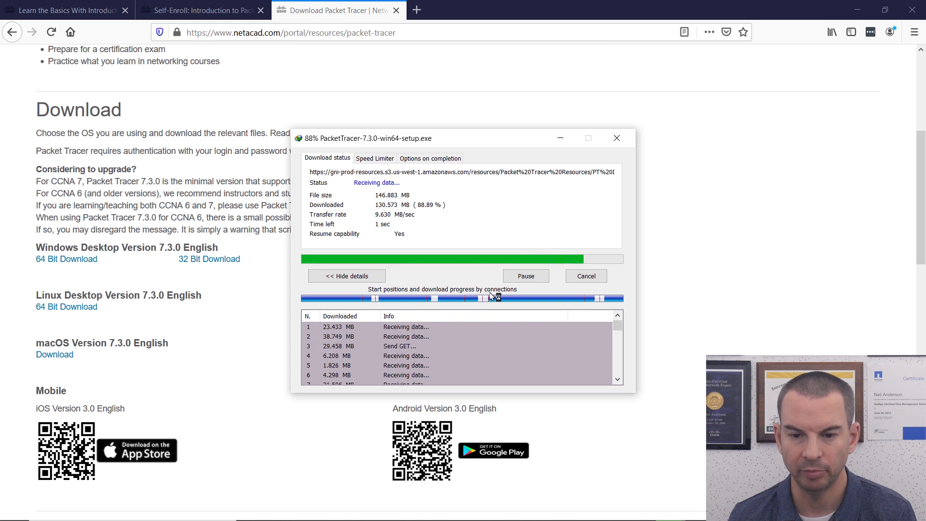
{"action": "mouse_move", "coordinate": [288, 470]}
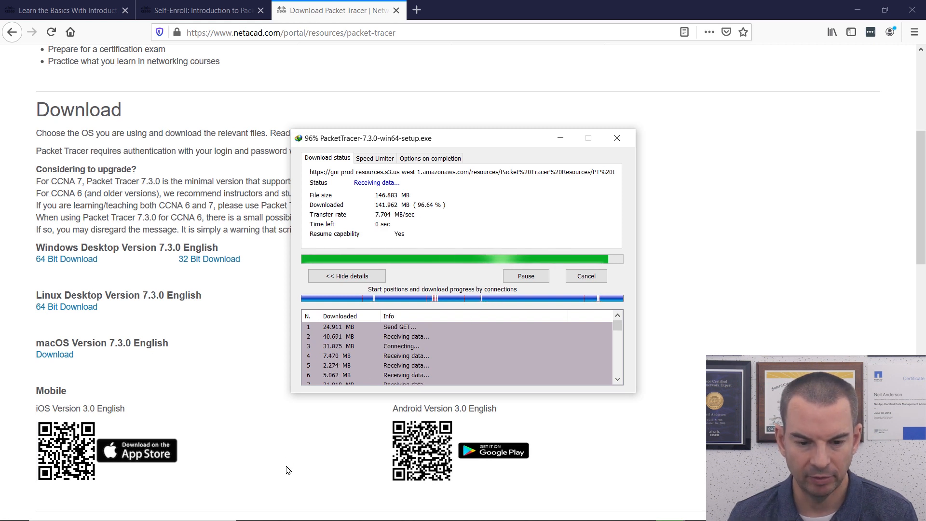
{"action": "left_click", "coordinate": [311, 509]}
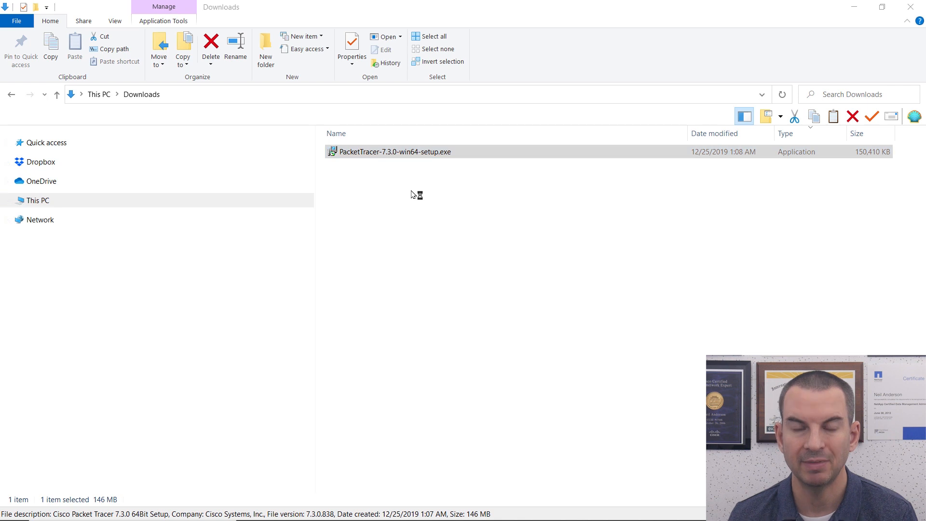
Run PacketTracer-7.3.0-win64-setup.exe, accept the license, keep default folders and shortcut, and launch Packet Tracer.
{"action": "double_click", "coordinate": [395, 151]}
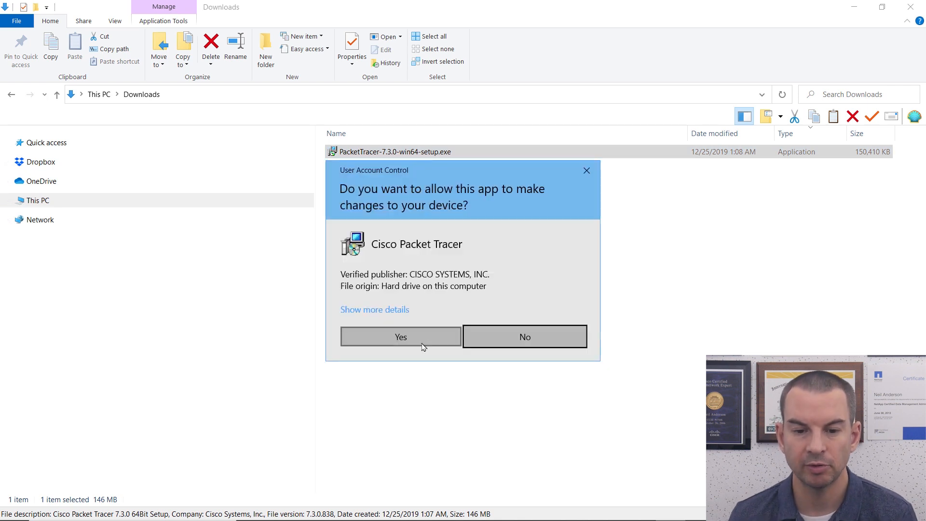
{"action": "left_click", "coordinate": [400, 337]}
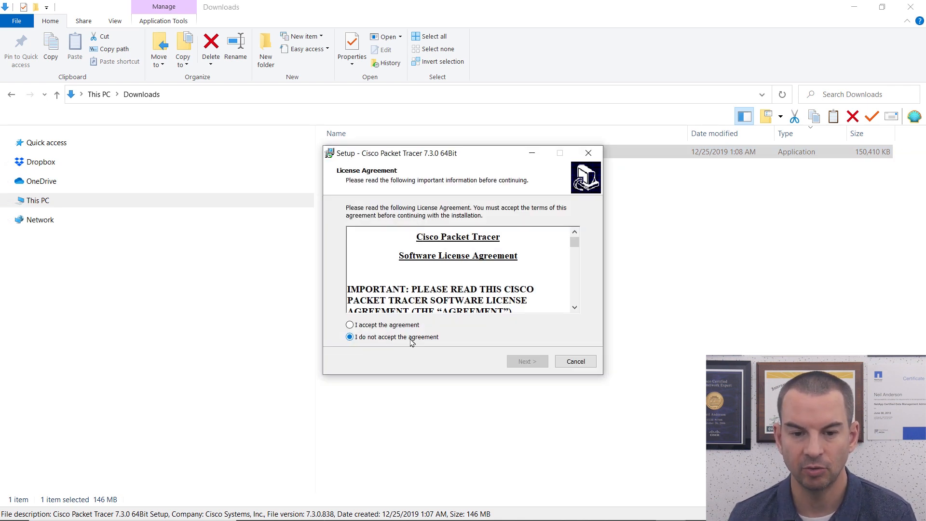
{"action": "left_click", "coordinate": [349, 325]}
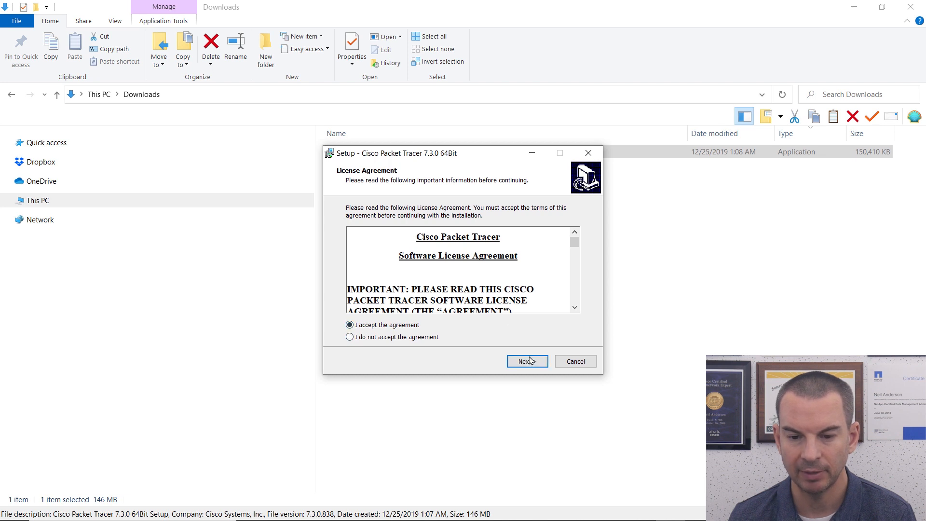
{"action": "left_click", "coordinate": [526, 361]}
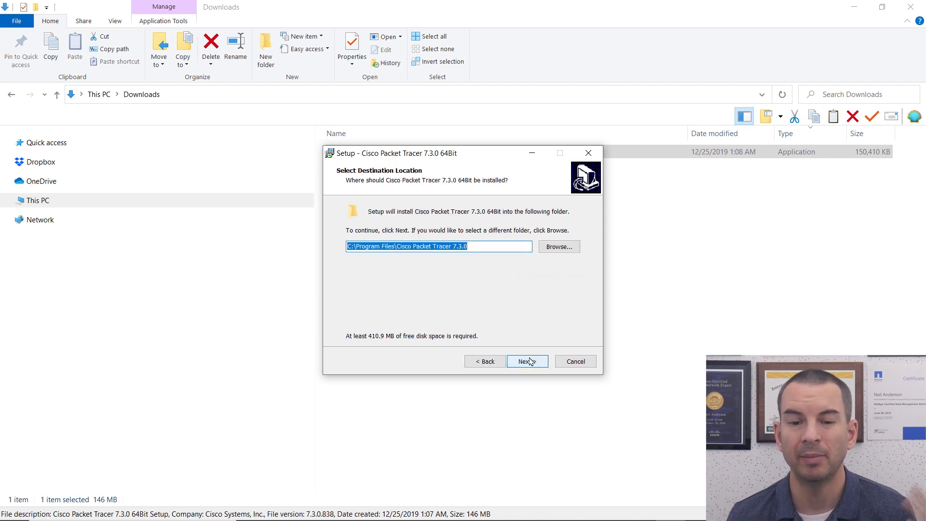
{"action": "left_click", "coordinate": [524, 361]}
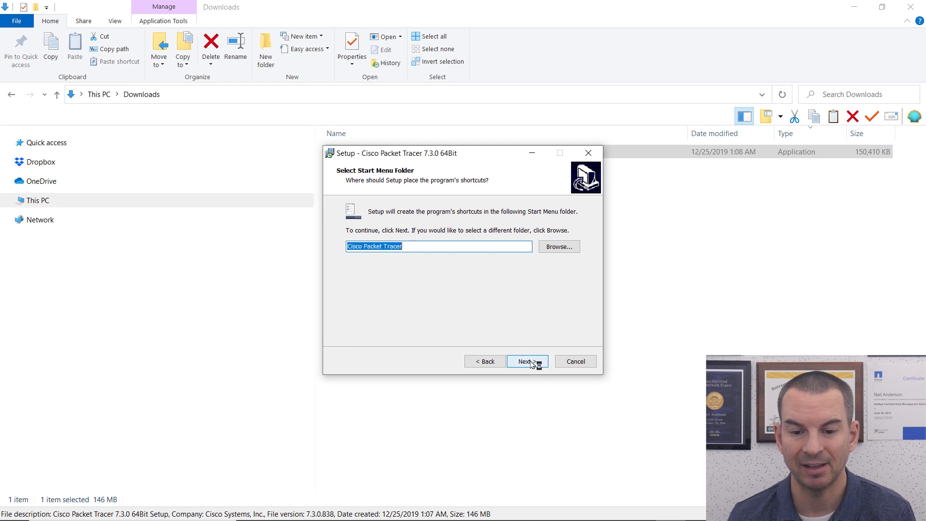
{"action": "left_click", "coordinate": [526, 361]}
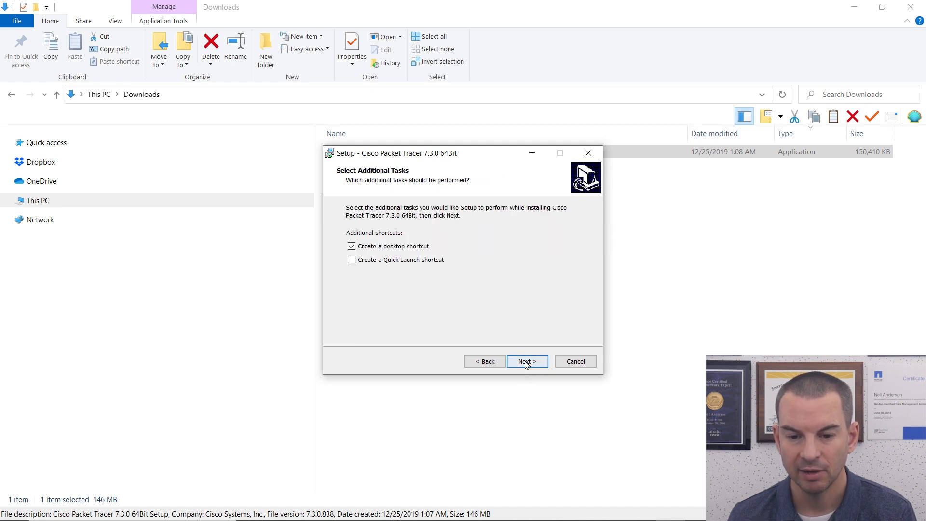
{"action": "left_click", "coordinate": [526, 361]}
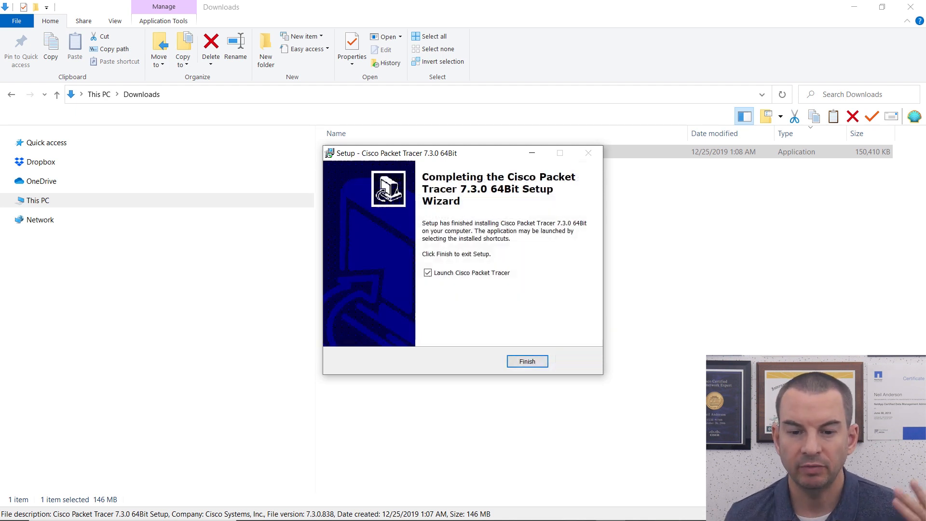
{"action": "left_click", "coordinate": [527, 360]}
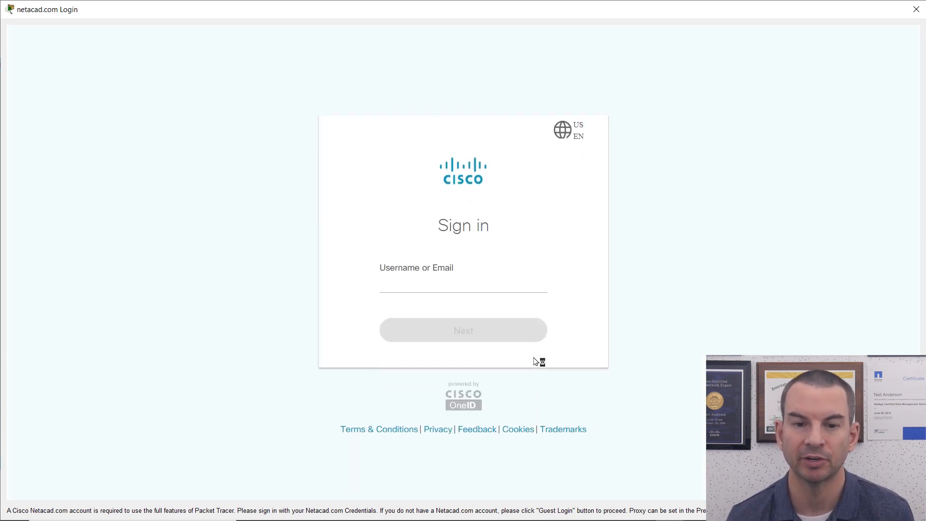
{"action": "left_click", "coordinate": [463, 287]}
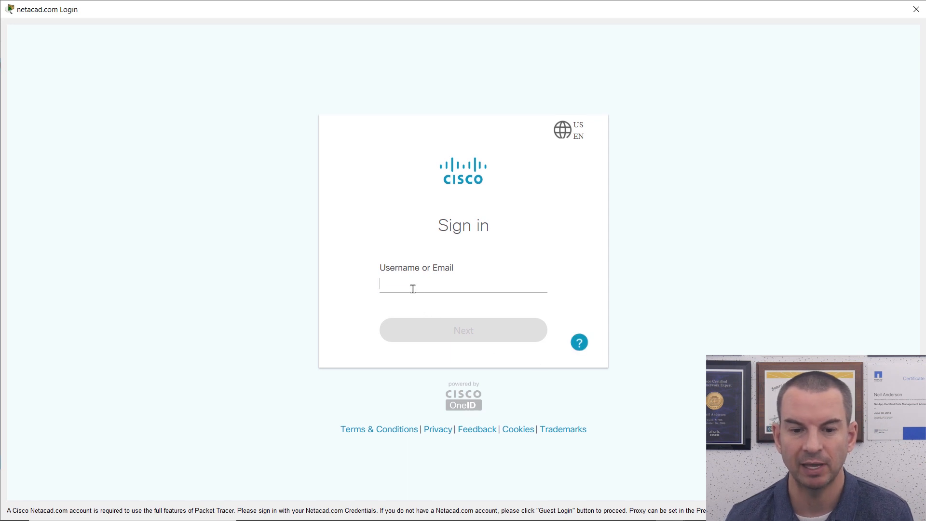
{"action": "left_click", "coordinate": [462, 288]}
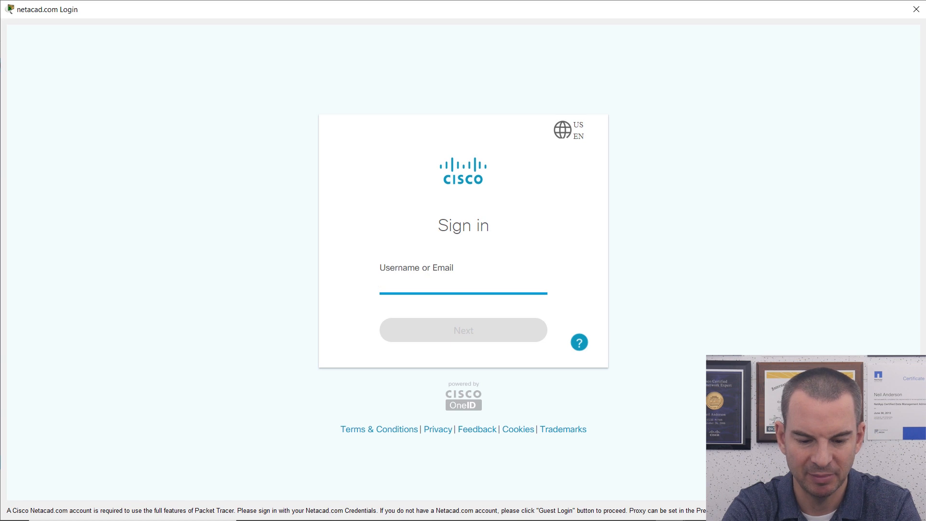
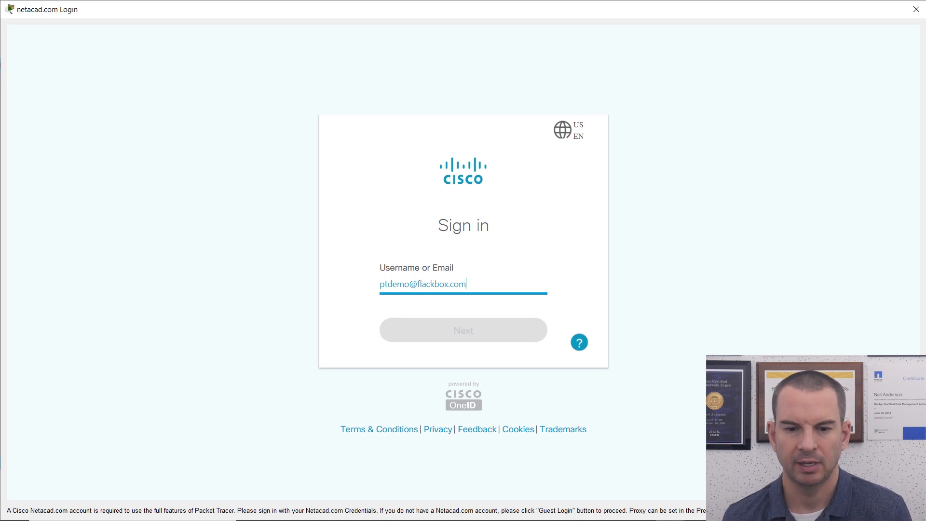
{"action": "left_click", "coordinate": [463, 330]}
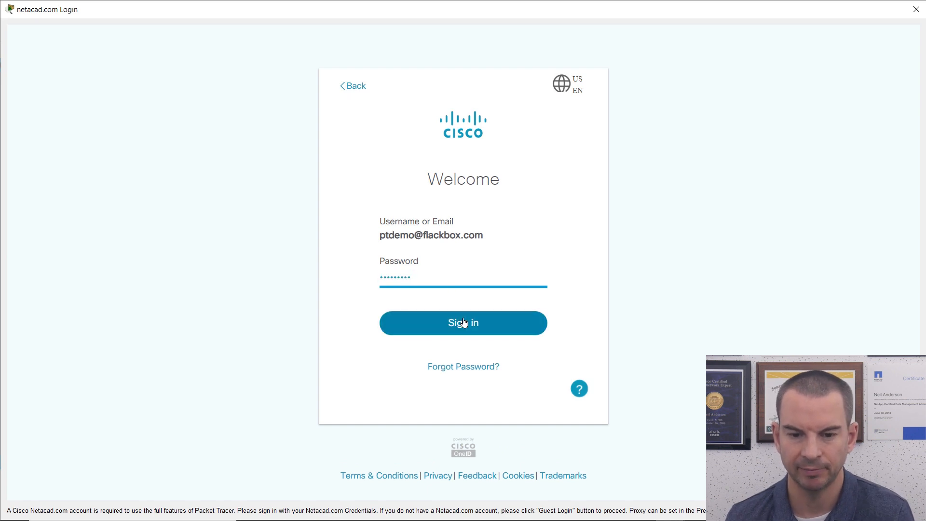
{"action": "left_click", "coordinate": [463, 323]}
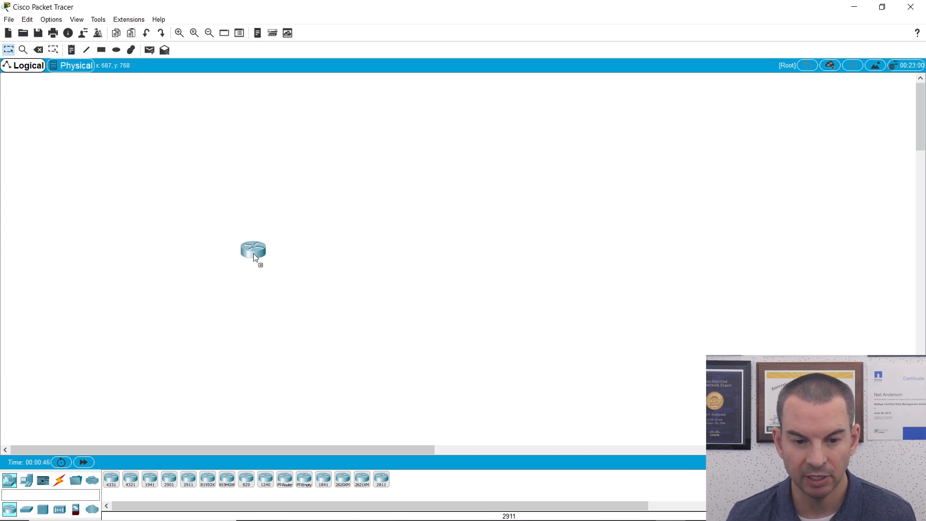
Place a 2911 router on the workspace and bring up the switch models.
{"action": "left_click", "coordinate": [253, 250]}
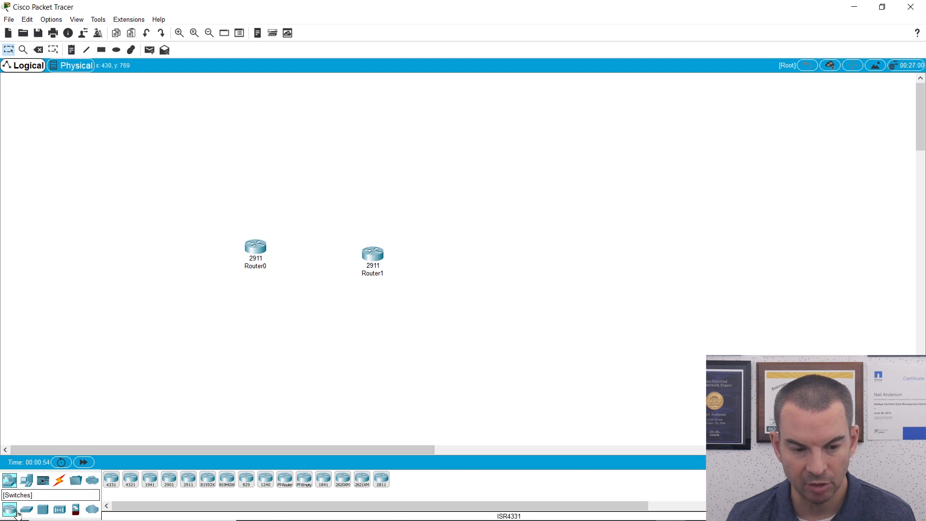
{"action": "left_click", "coordinate": [9, 510]}
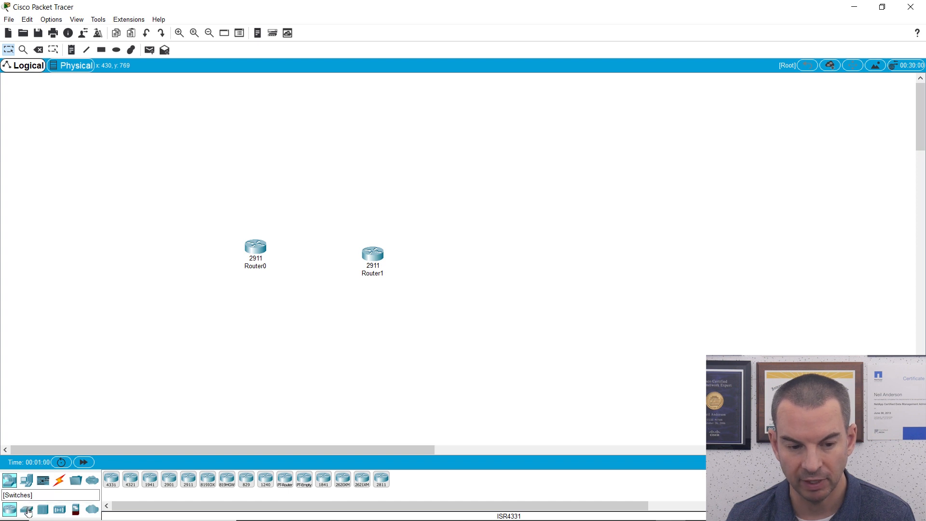
{"action": "left_click", "coordinate": [26, 509]}
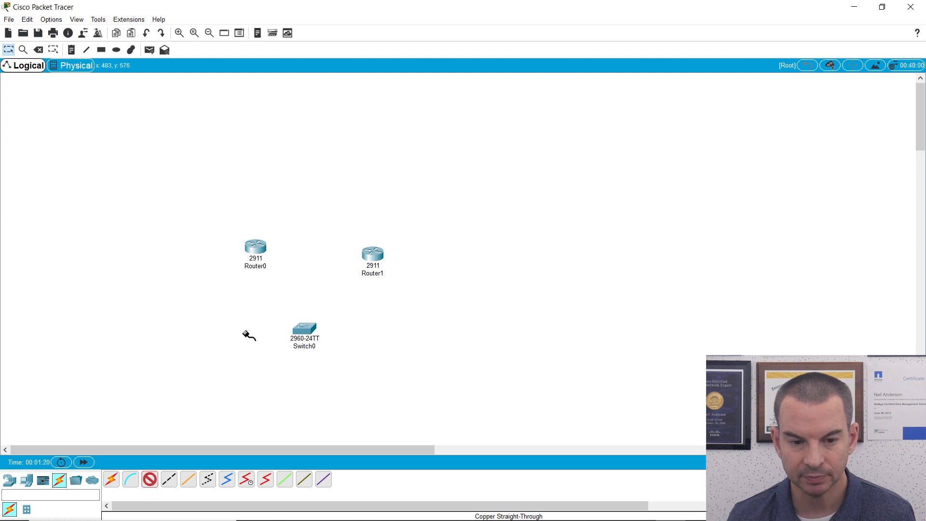
Cable Router0 to Switch0 port GigabitEthernet0/1 with copper straight-through.
{"action": "left_click", "coordinate": [256, 245]}
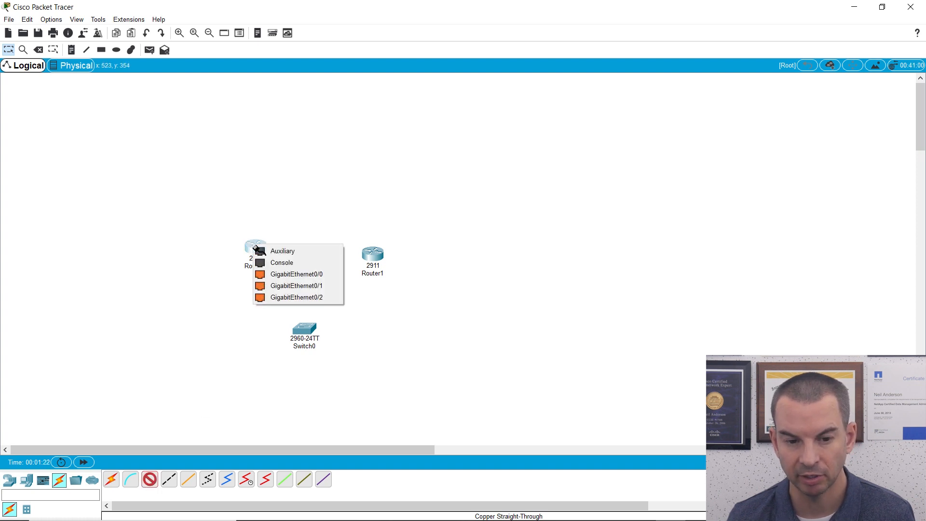
{"action": "mouse_move", "coordinate": [295, 274]}
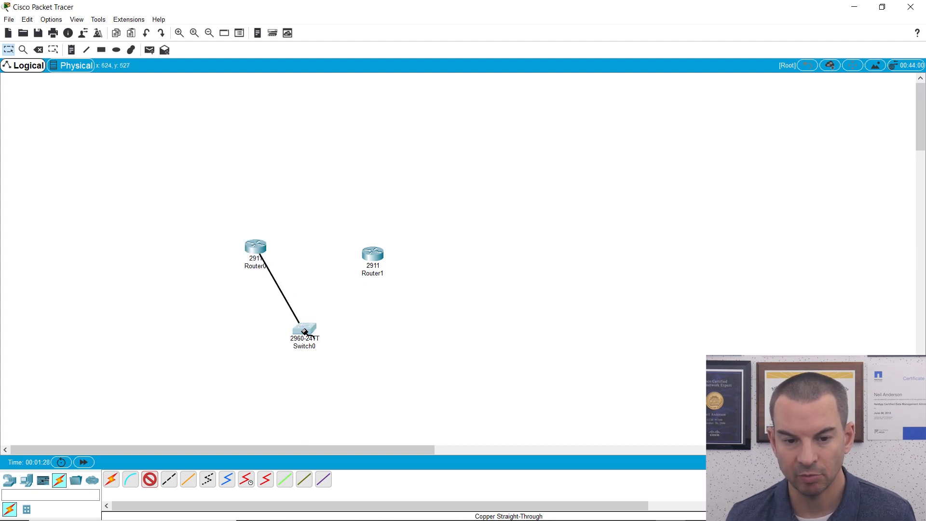
{"action": "left_click", "coordinate": [303, 331]}
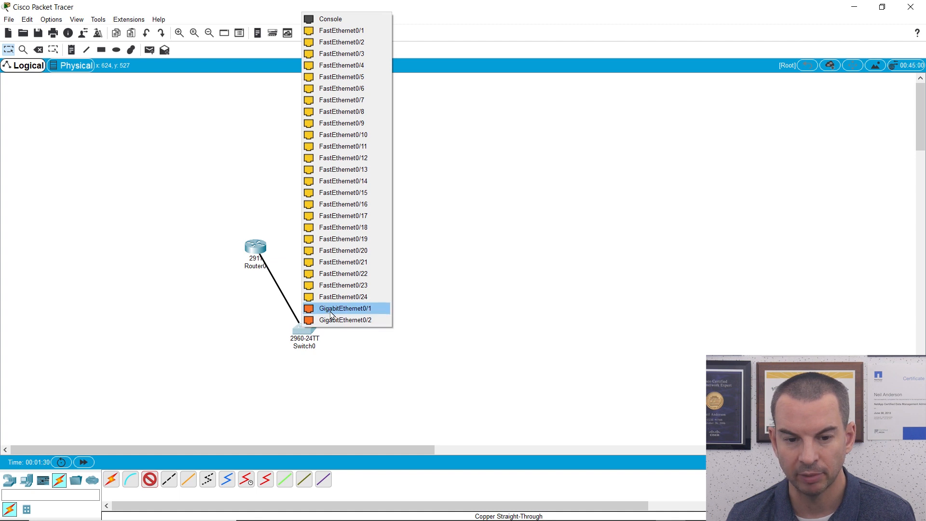
{"action": "left_click", "coordinate": [346, 307]}
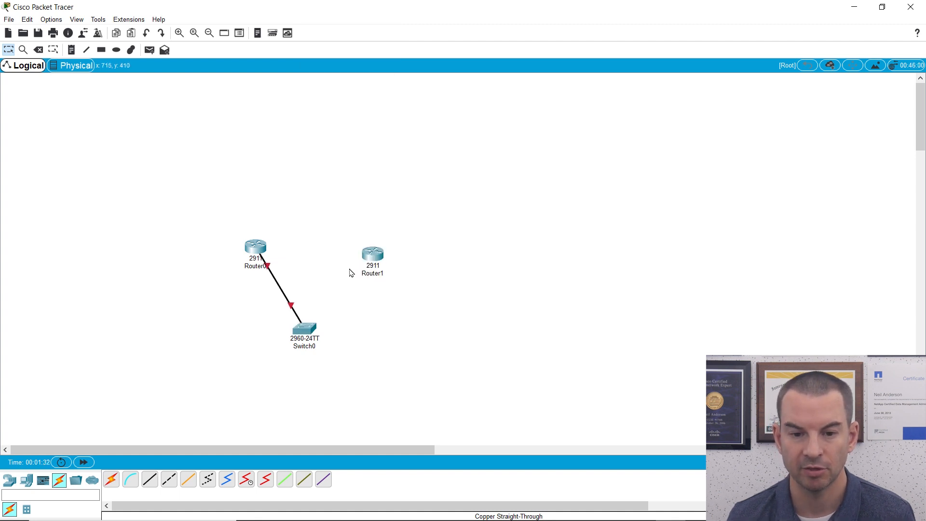
Cable Router1 GigabitEthernet0/0 to Switch0 port GigabitEthernet0/2.
{"action": "double_click", "coordinate": [372, 251]}
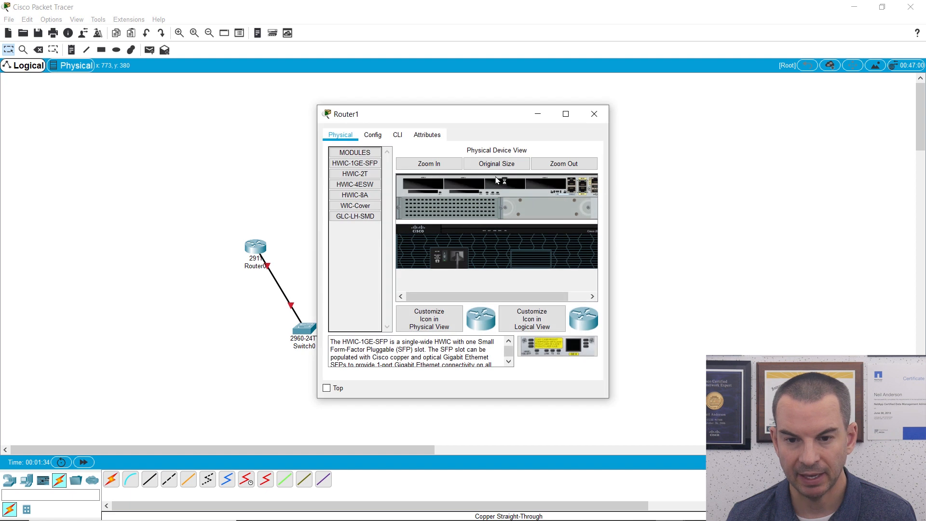
{"action": "left_click", "coordinate": [595, 113]}
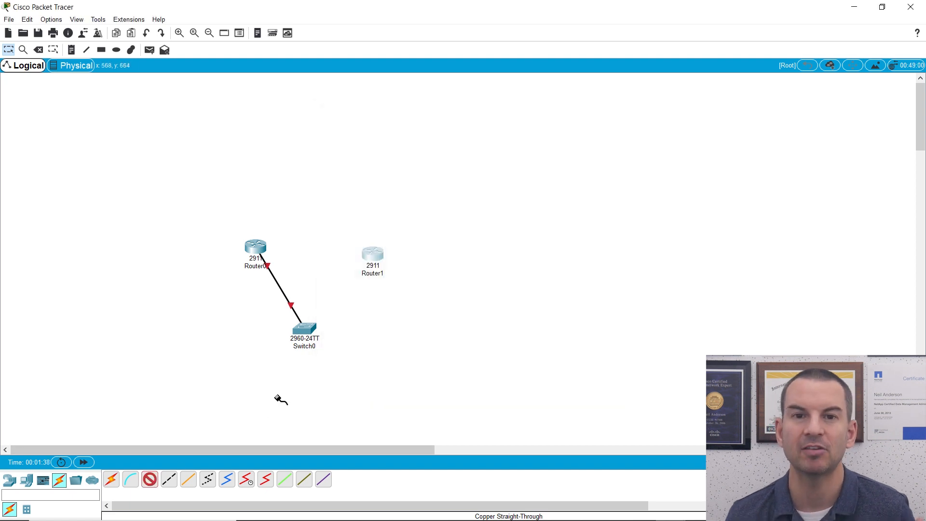
{"action": "mouse_move", "coordinate": [384, 284]}
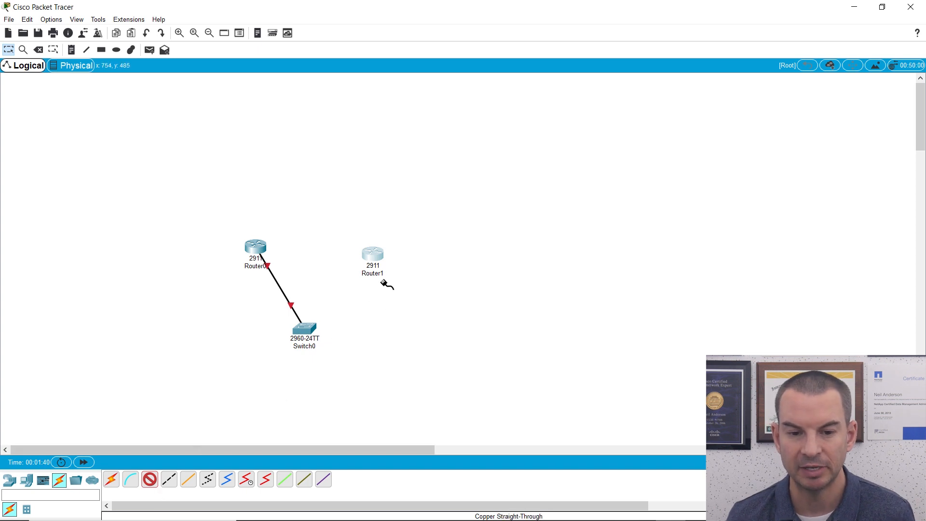
{"action": "left_click", "coordinate": [372, 253]}
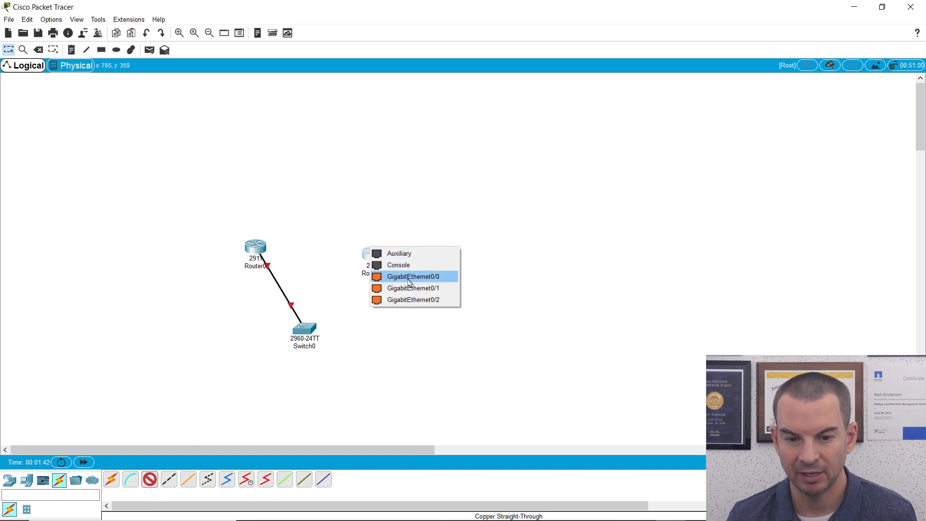
{"action": "left_click", "coordinate": [414, 276]}
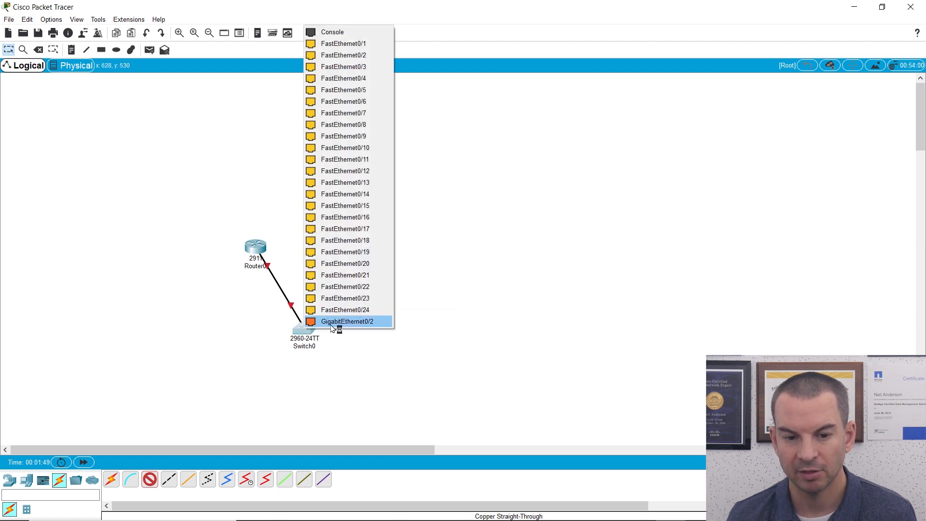
{"action": "left_click", "coordinate": [348, 320]}
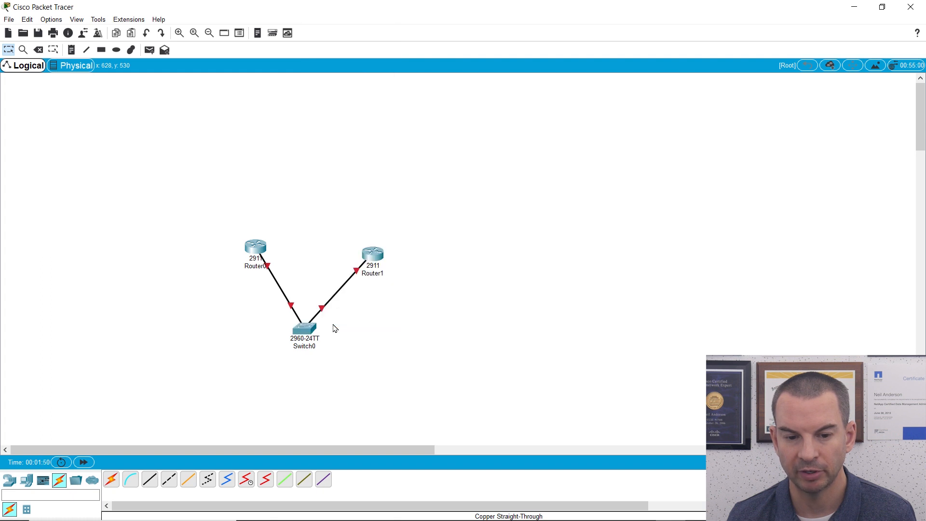
{"action": "mouse_move", "coordinate": [331, 326]}
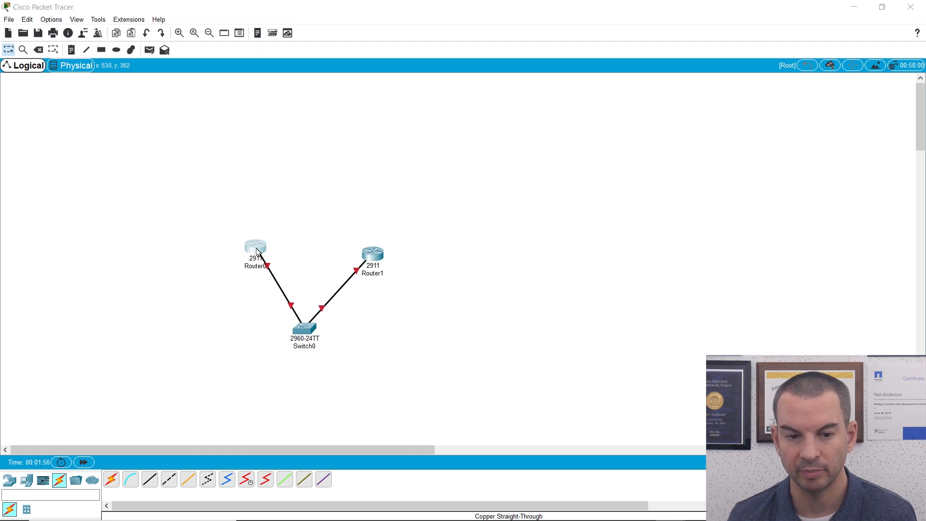
Open Router0's device window to view its physical hardware.
{"action": "double_click", "coordinate": [255, 246]}
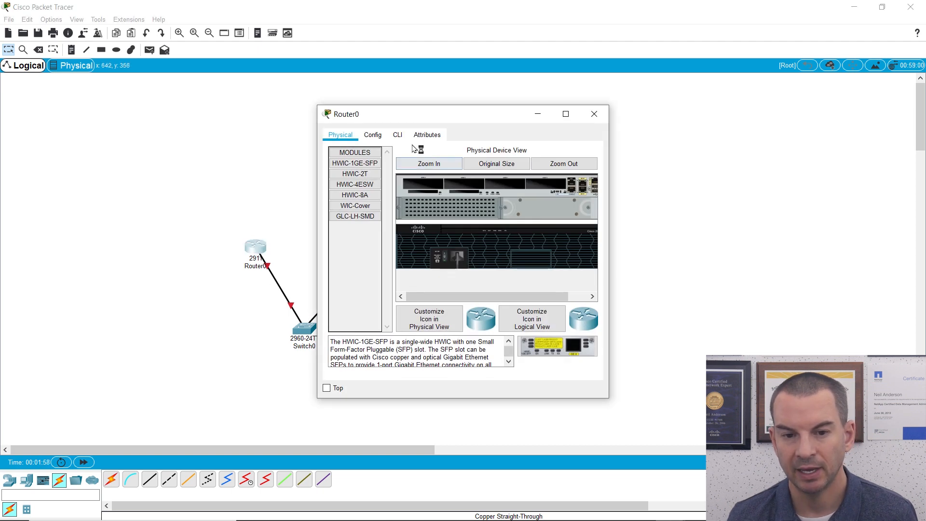
{"action": "left_click", "coordinate": [397, 135]}
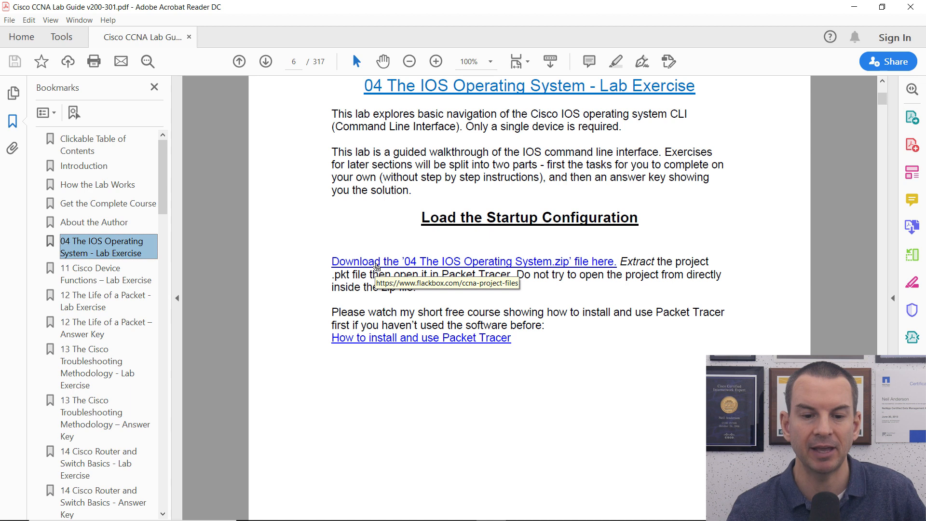
{"action": "mouse_move", "coordinate": [430, 274]}
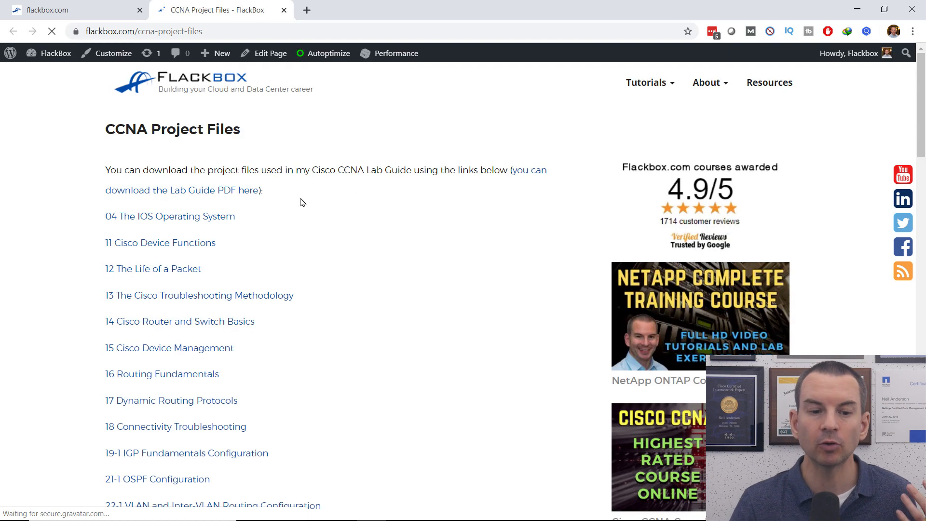
Download the '04 The IOS Operating System' project zip and show it in its folder.
{"action": "scroll", "scroll_direction": "down", "scroll_amount": 3}
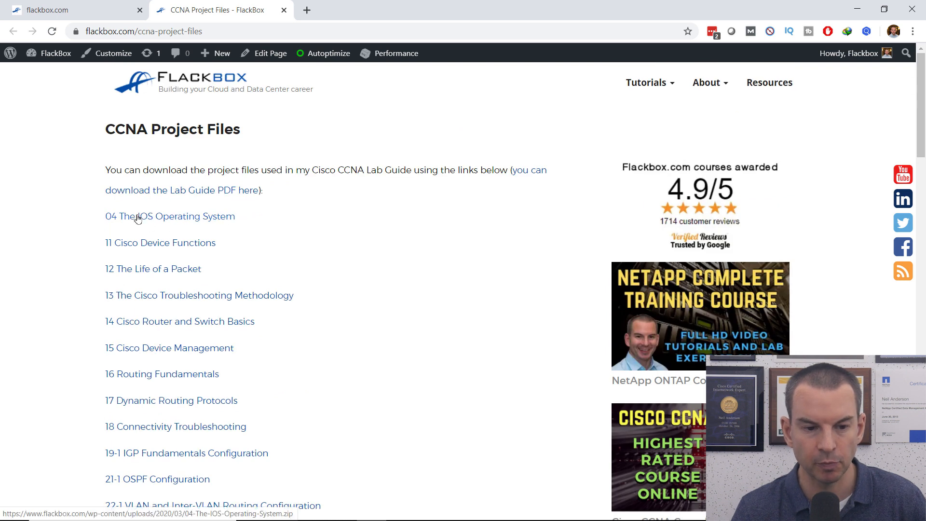
{"action": "left_click", "coordinate": [170, 216]}
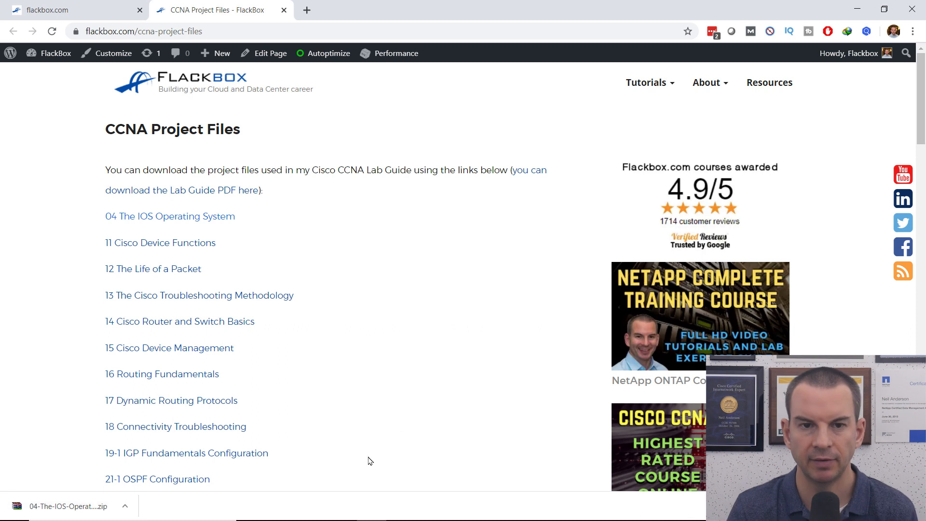
{"action": "left_click", "coordinate": [68, 506]}
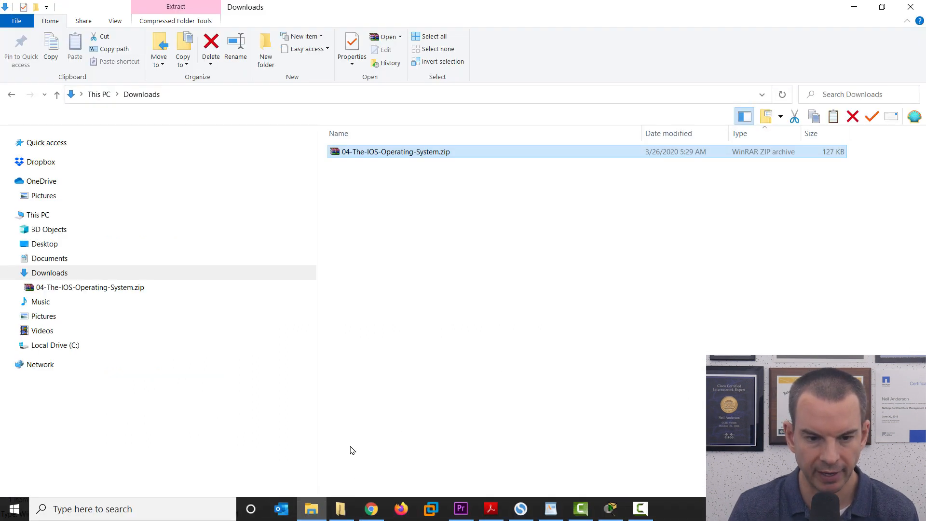
Extract 04-The-IOS-Operating-System.zip in Downloads and open the extracted .pkt project.
{"action": "left_click", "coordinate": [395, 152]}
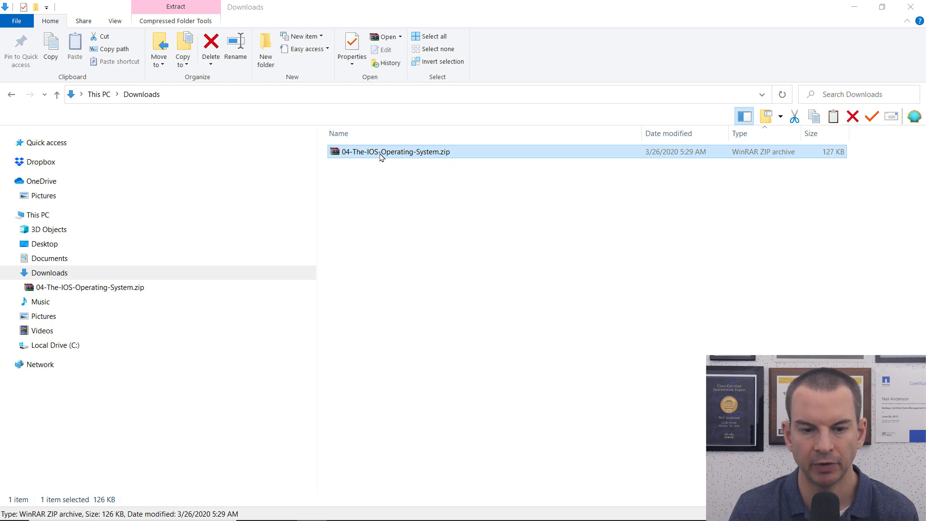
{"action": "double_click", "coordinate": [394, 152]}
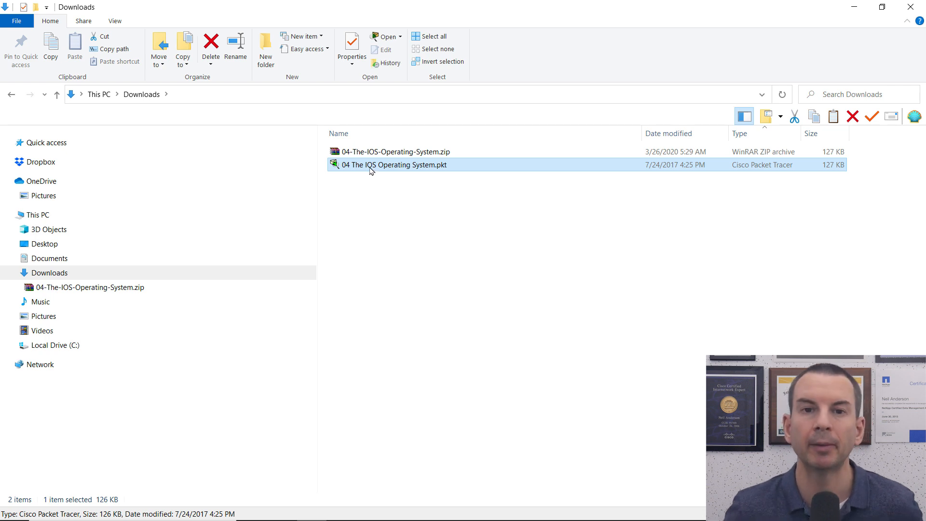
{"action": "double_click", "coordinate": [395, 165]}
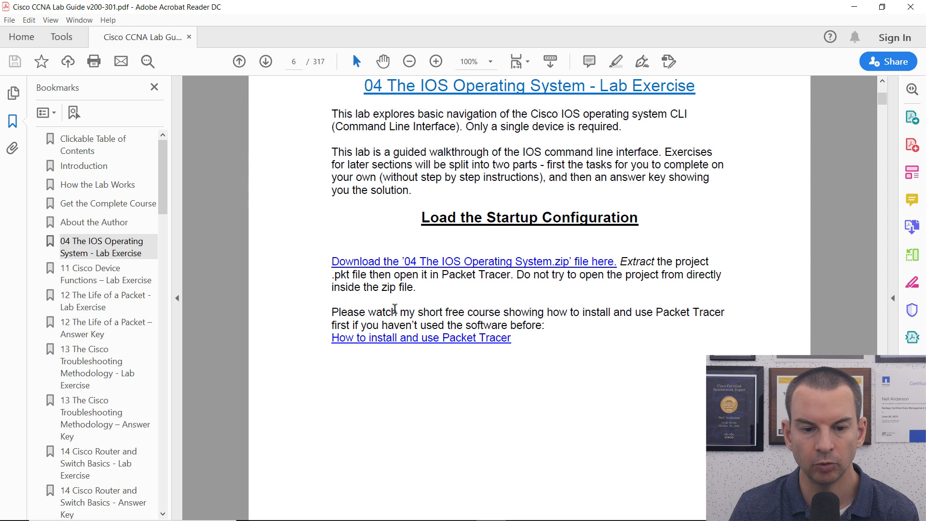
{"action": "mouse_move", "coordinate": [445, 295]}
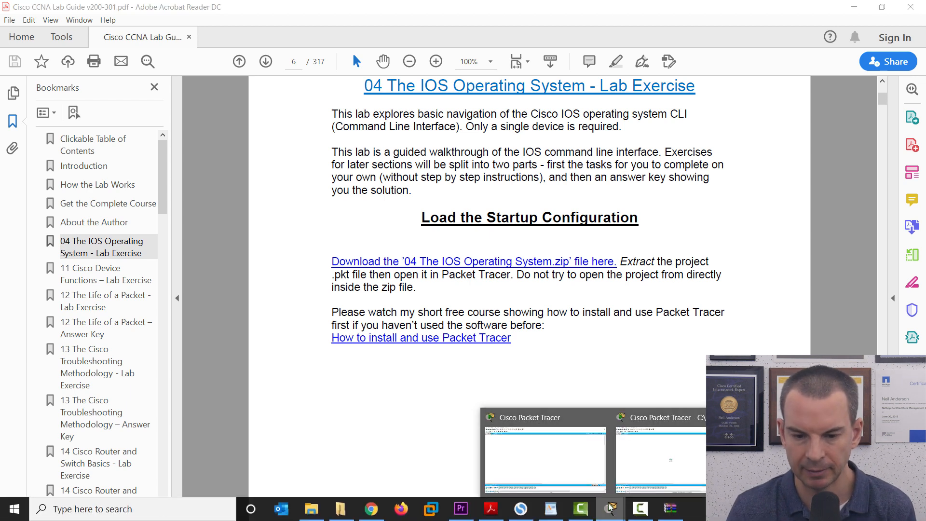
Switch to the Packet Tracer window showing the 04 The IOS Operating System lab.
{"action": "left_click", "coordinate": [663, 449]}
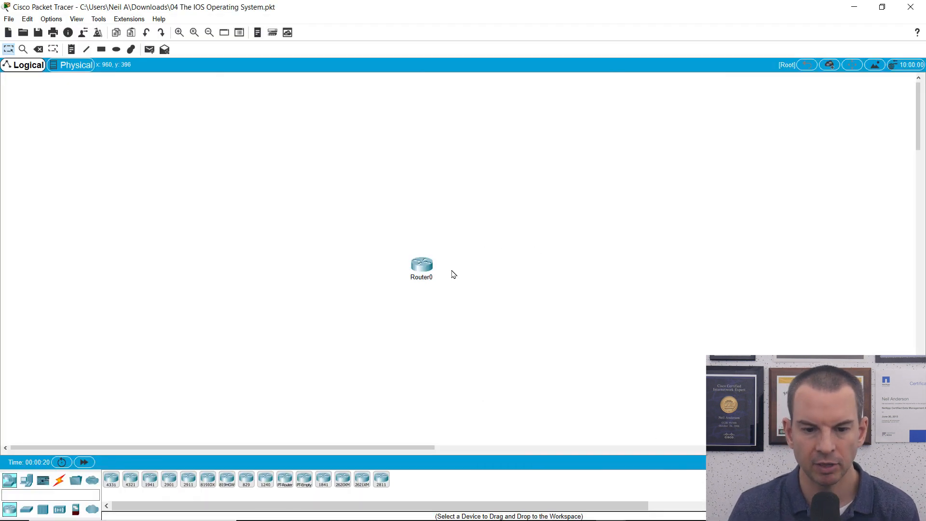
{"action": "mouse_move", "coordinate": [437, 280]}
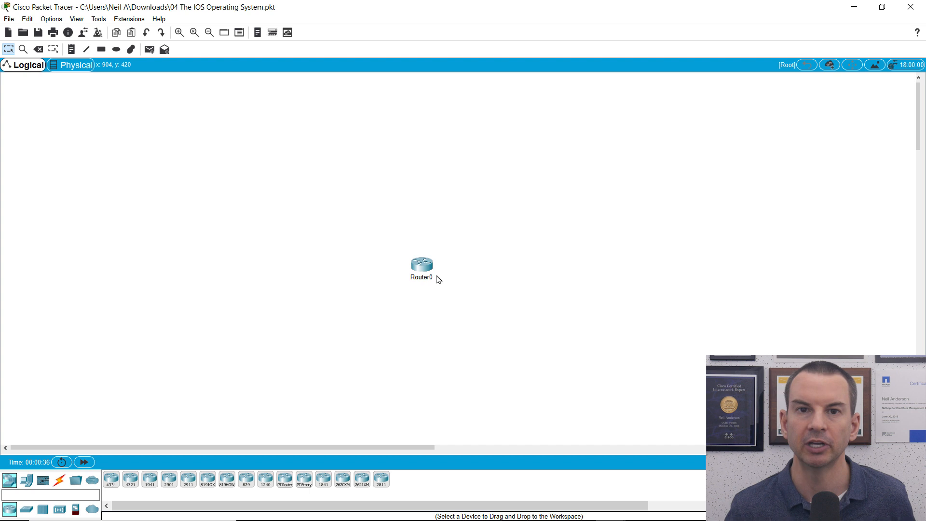
{"action": "mouse_move", "coordinate": [409, 277]}
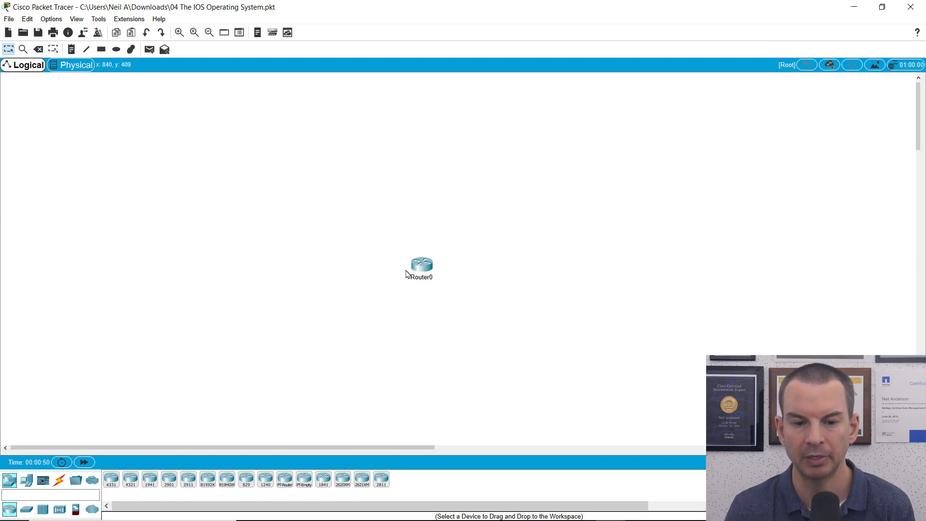
{"action": "mouse_move", "coordinate": [402, 255]}
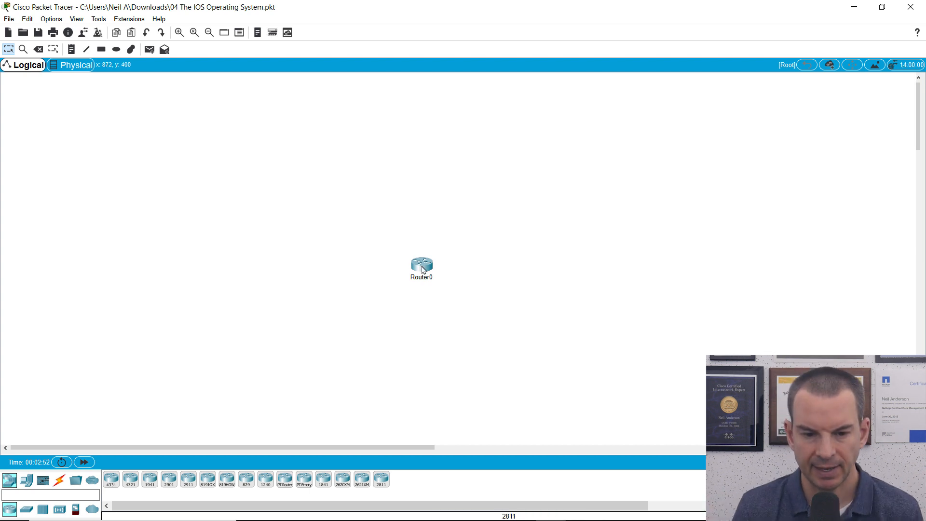
{"action": "mouse_move", "coordinate": [422, 266]}
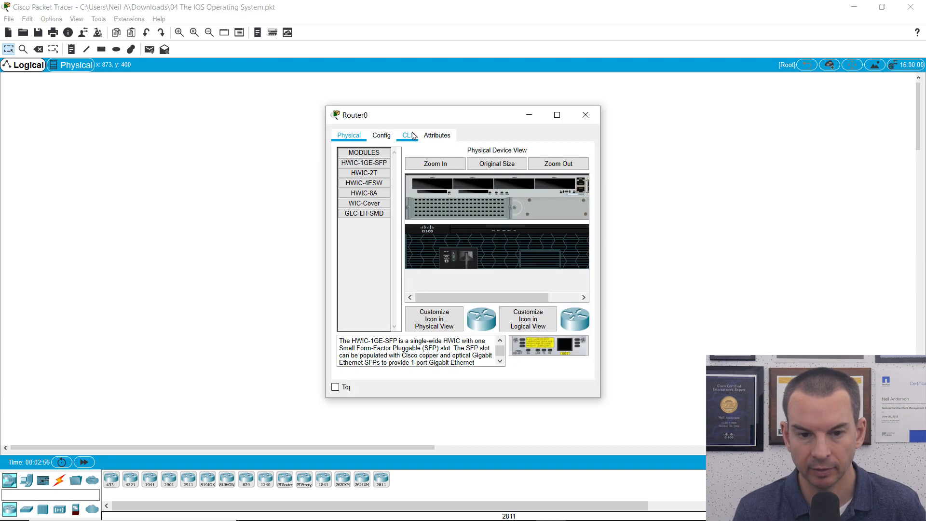
Open Router0's CLI maximized and enter global config mode with 'enable' and 'config t'.
{"action": "left_click", "coordinate": [406, 135]}
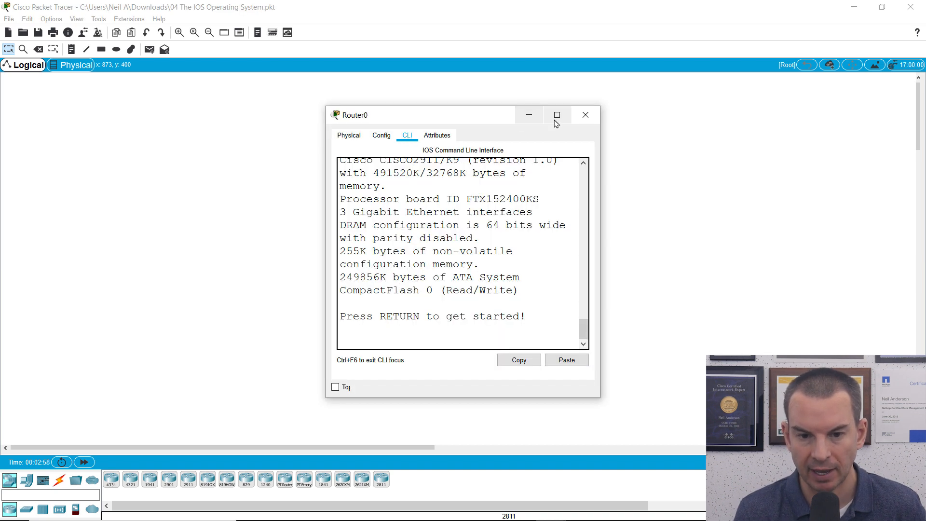
{"action": "left_click", "coordinate": [555, 115]}
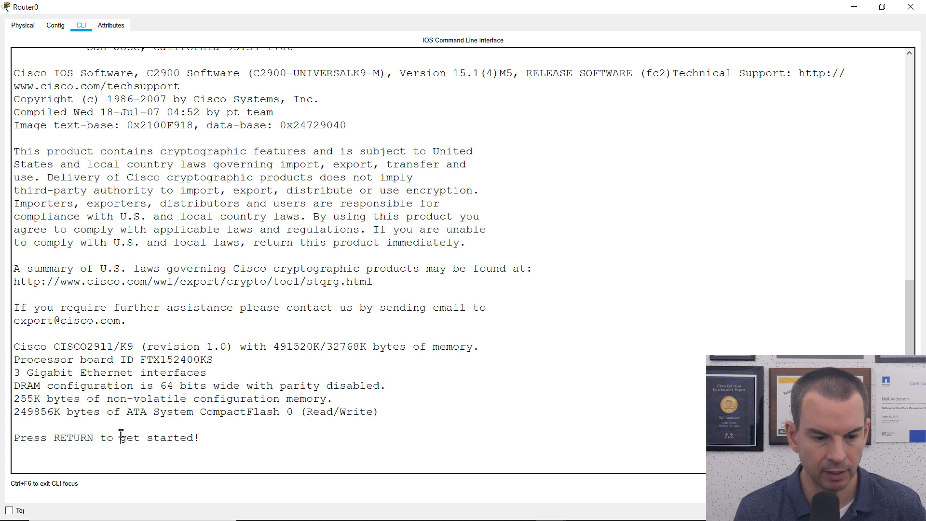
{"action": "key", "text": "enter"}
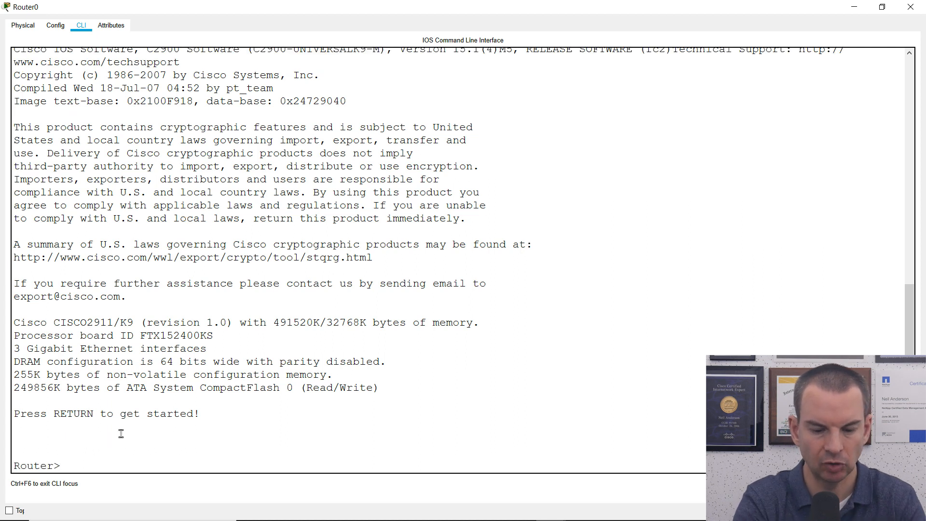
{"action": "type", "text": "enable"}
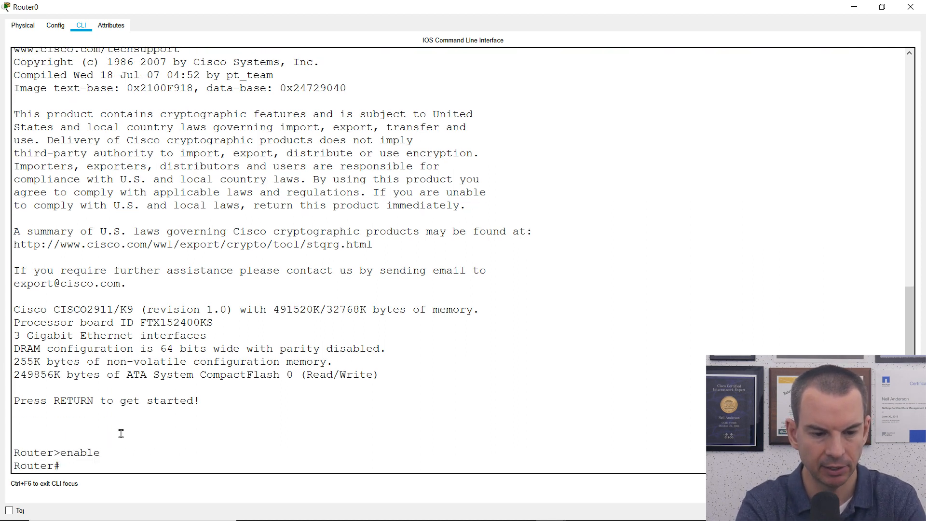
{"action": "type", "text": "config t"}
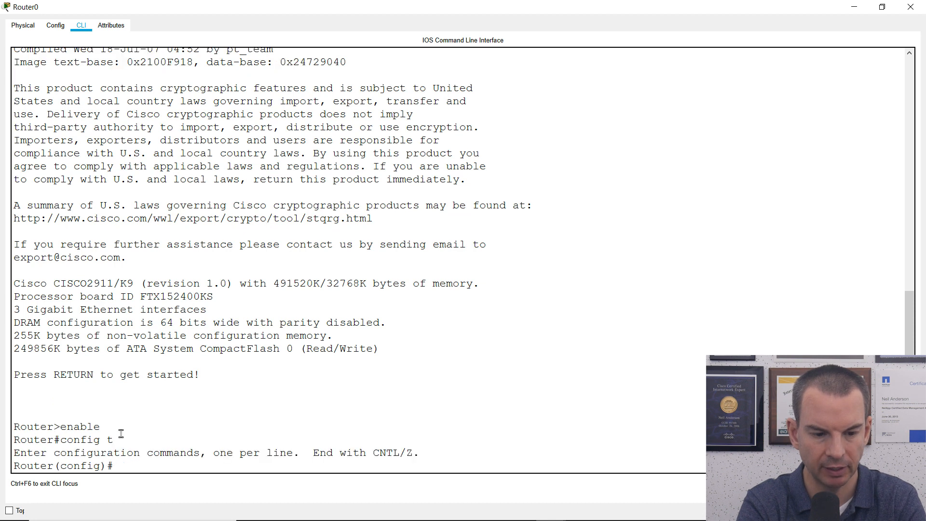